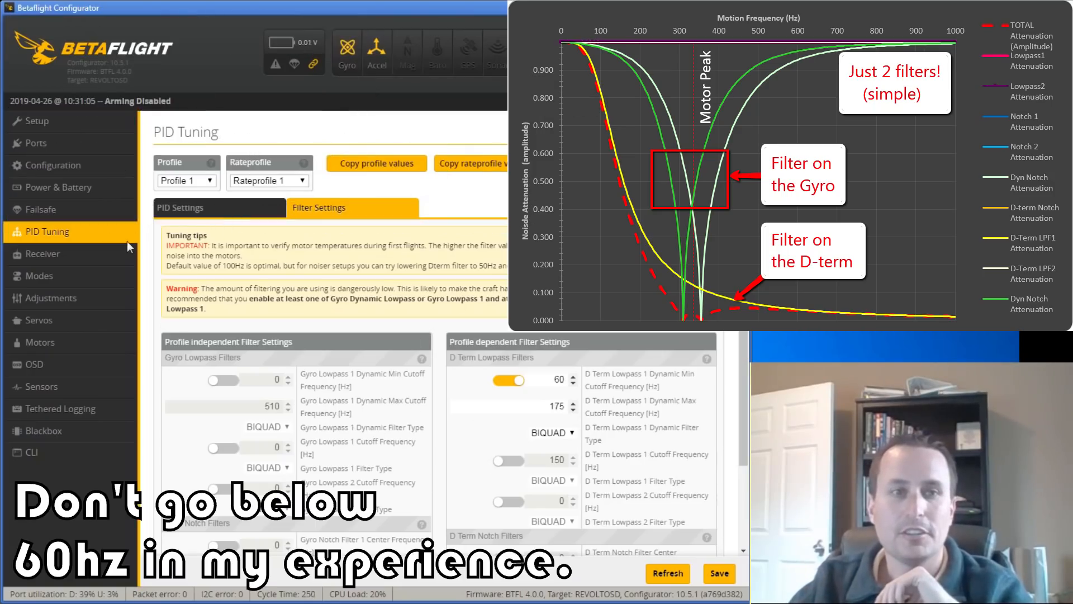
Step: Show the Configuration page's features list with DYNAMIC_FILTER enabled
click(52, 166)
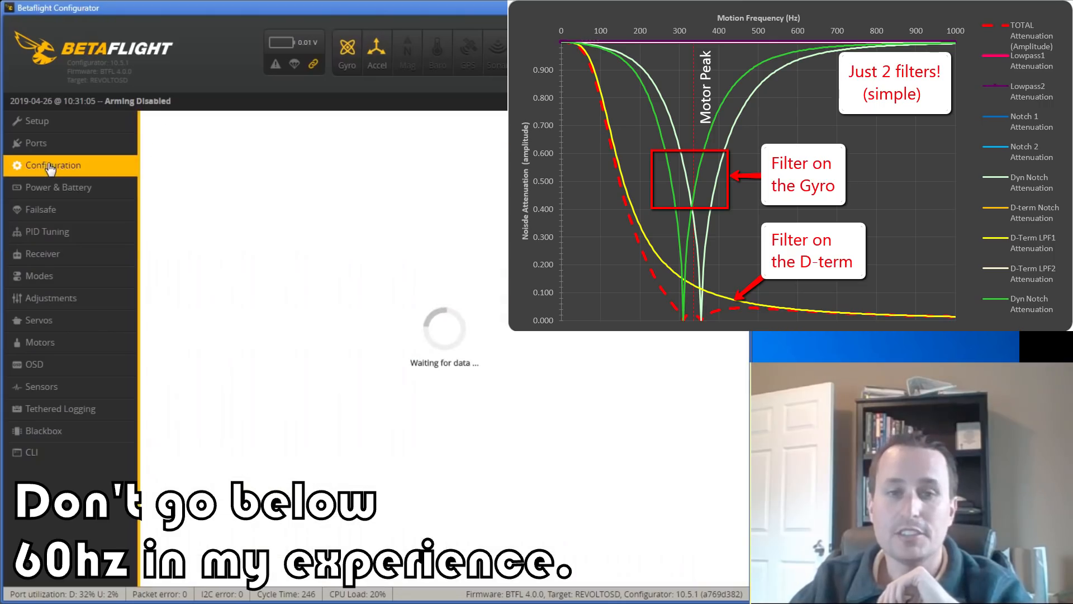
click(53, 165)
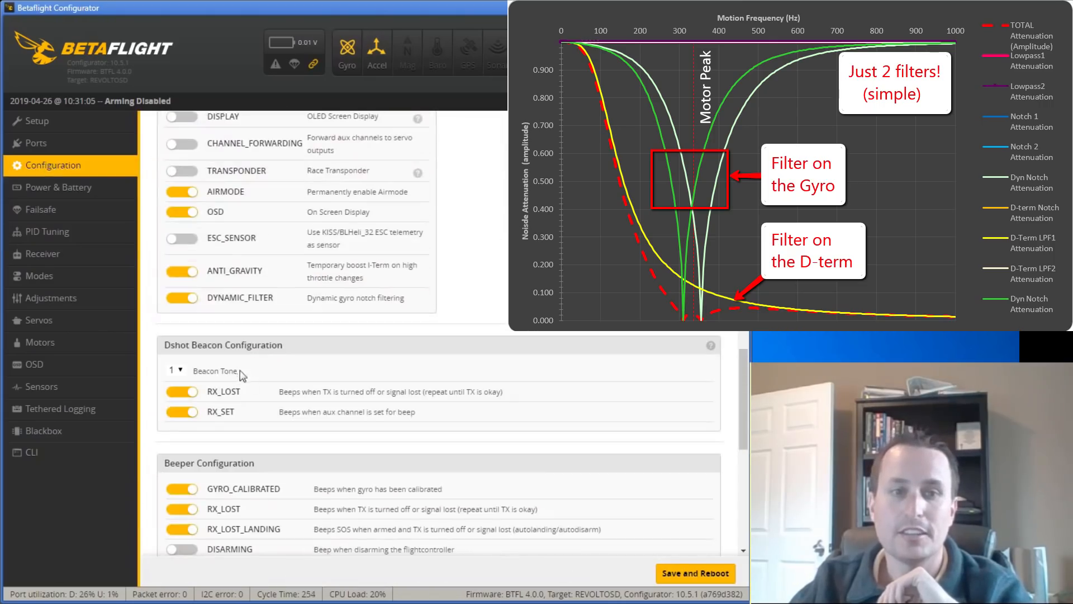
click(47, 232)
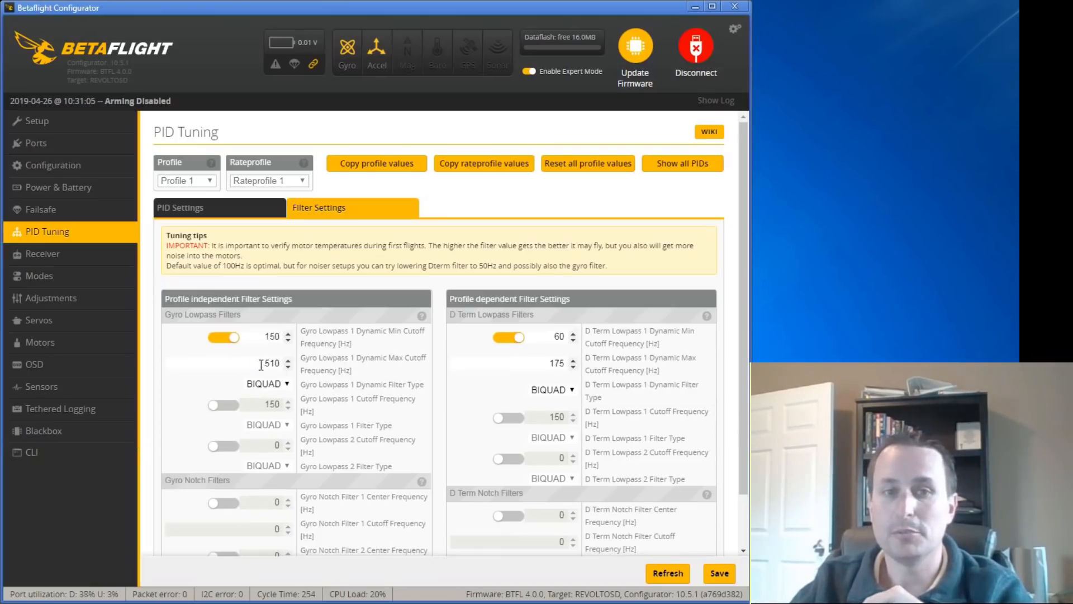
Step: Highlight gyro lowpass 1 max 510 Hz, then switch off D-term lowpass 2 and gyro lowpass 2
triple_click(270, 362)
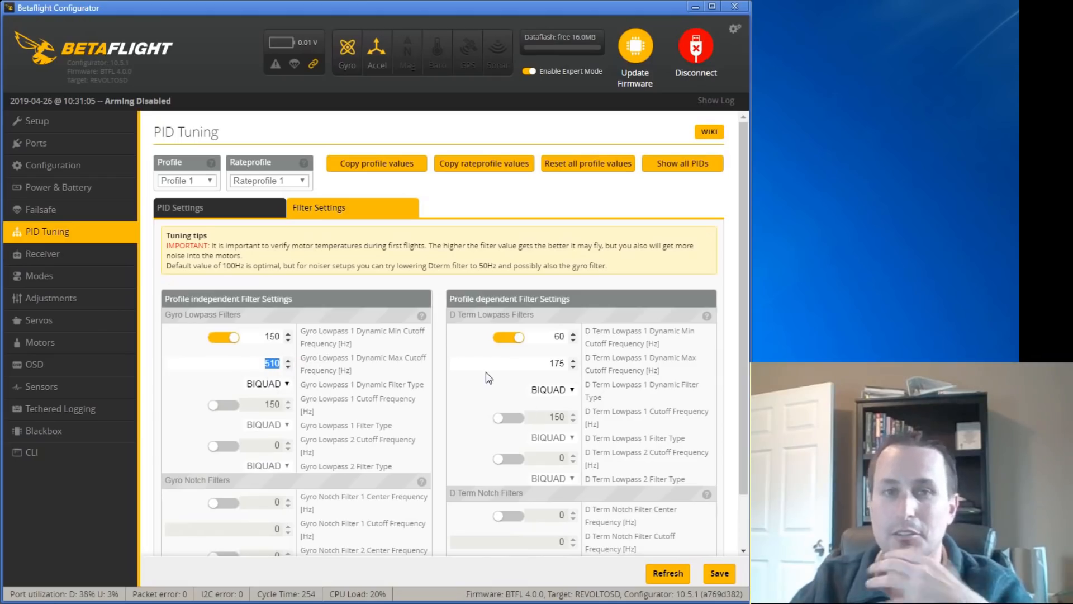
mouse_move(279, 449)
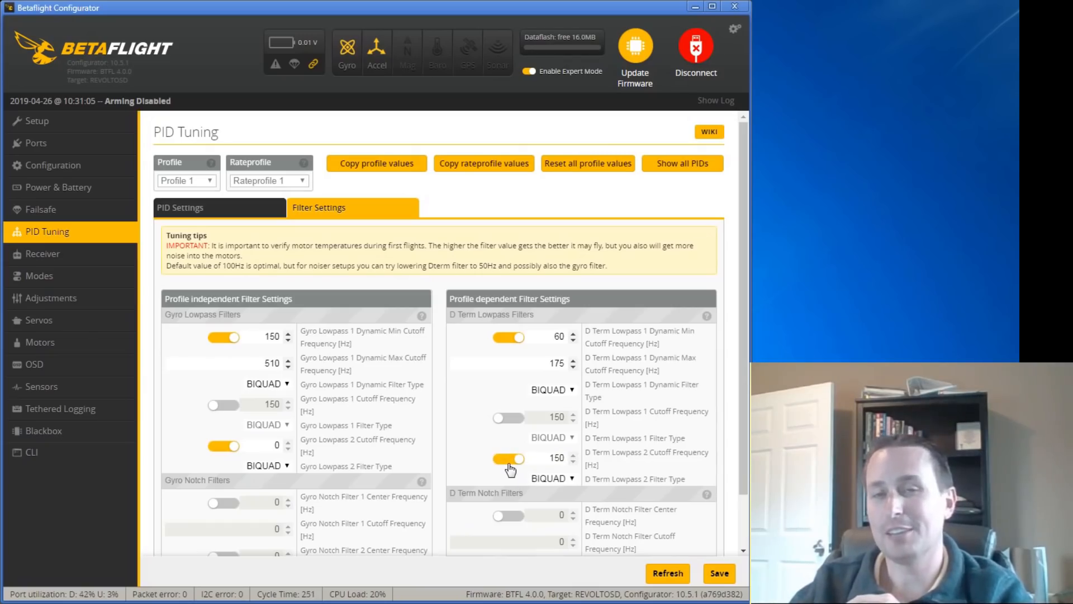
click(509, 459)
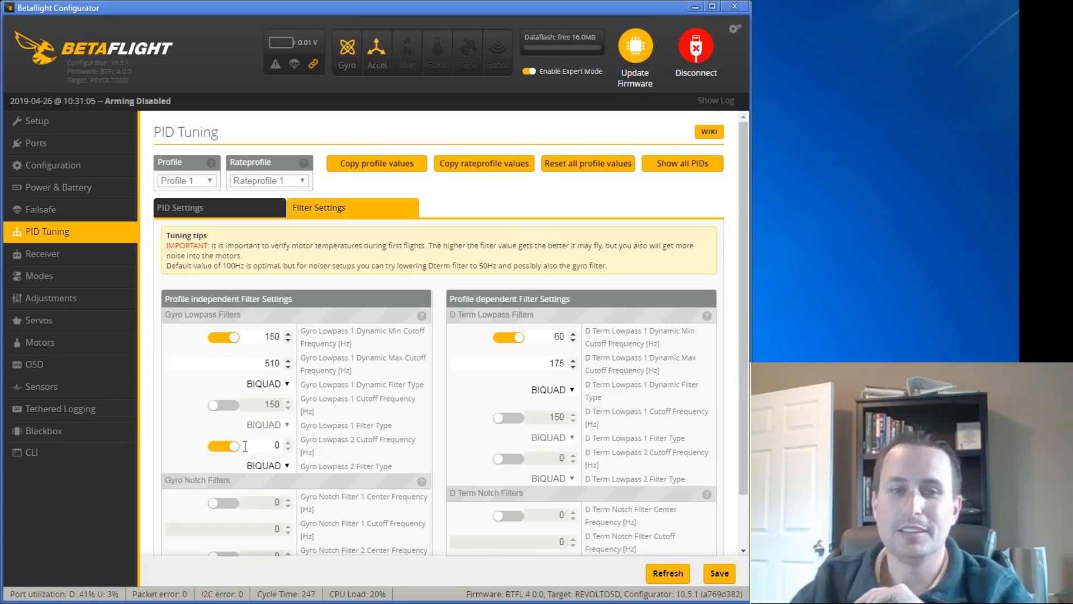
click(223, 446)
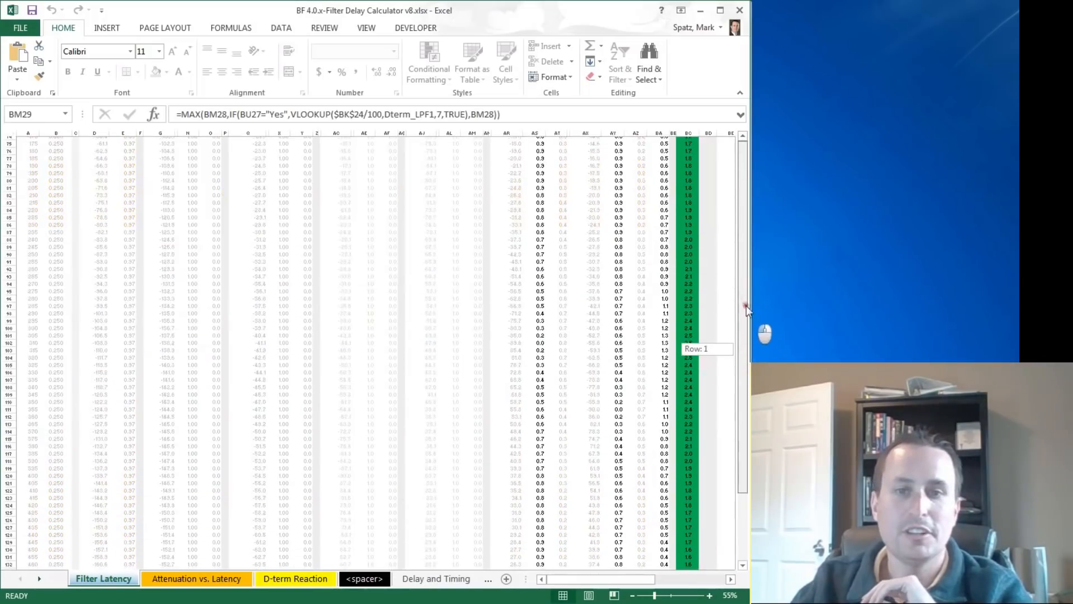
Step: Scroll the Filter Latency sheet up to its delay and attenuation charts
scroll(up, 3)
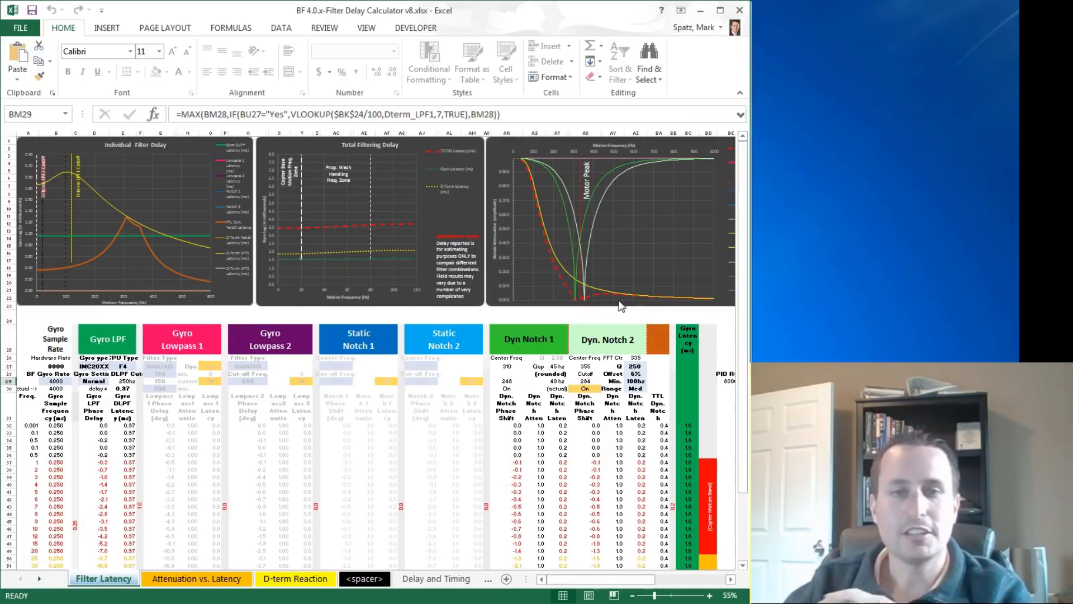
mouse_move(613, 300)
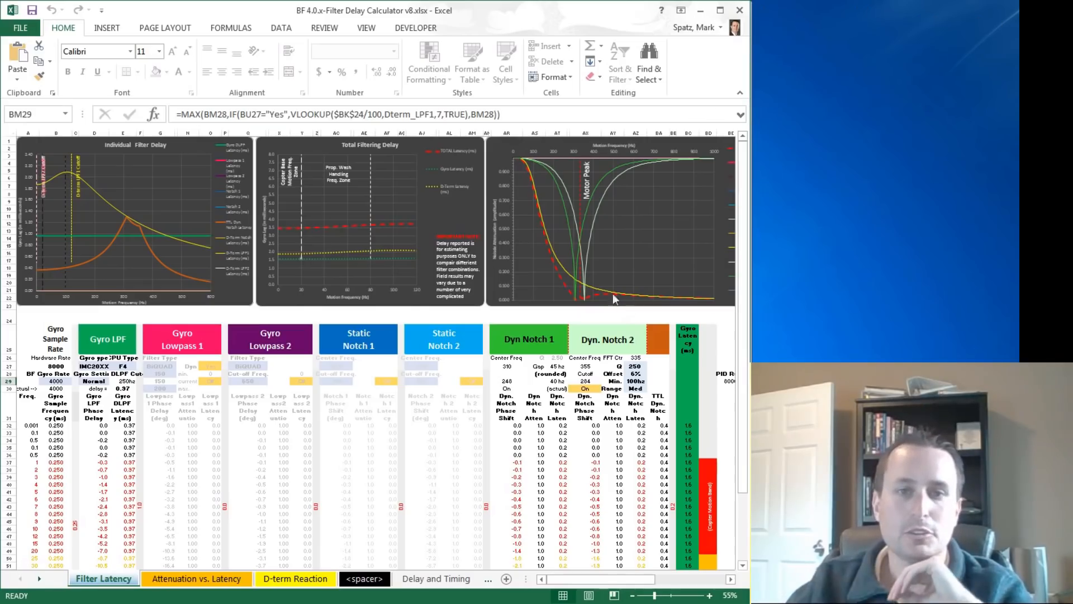
mouse_move(325, 229)
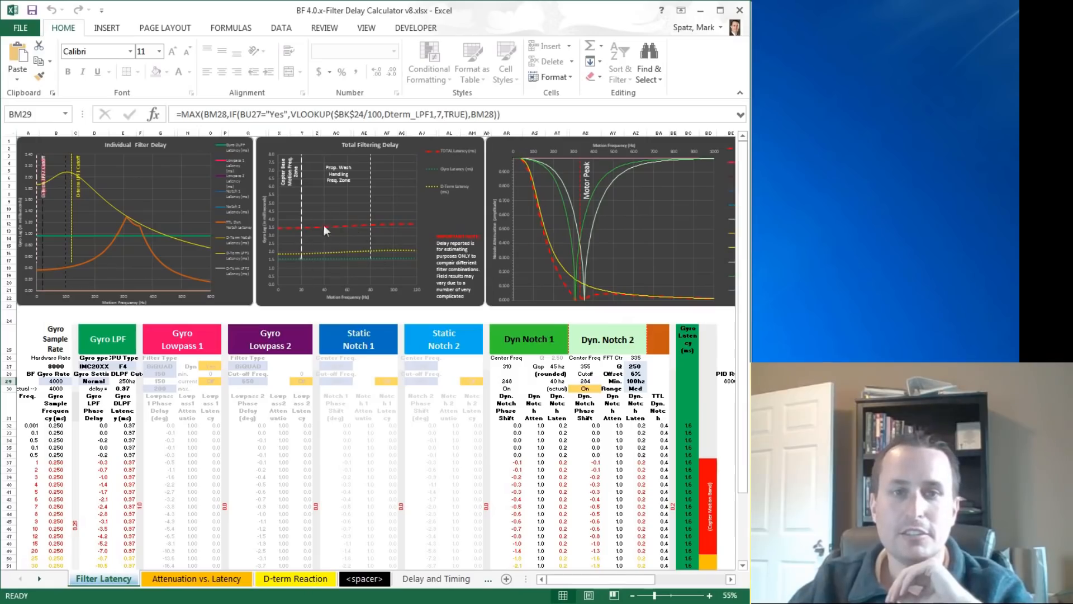
mouse_move(107, 209)
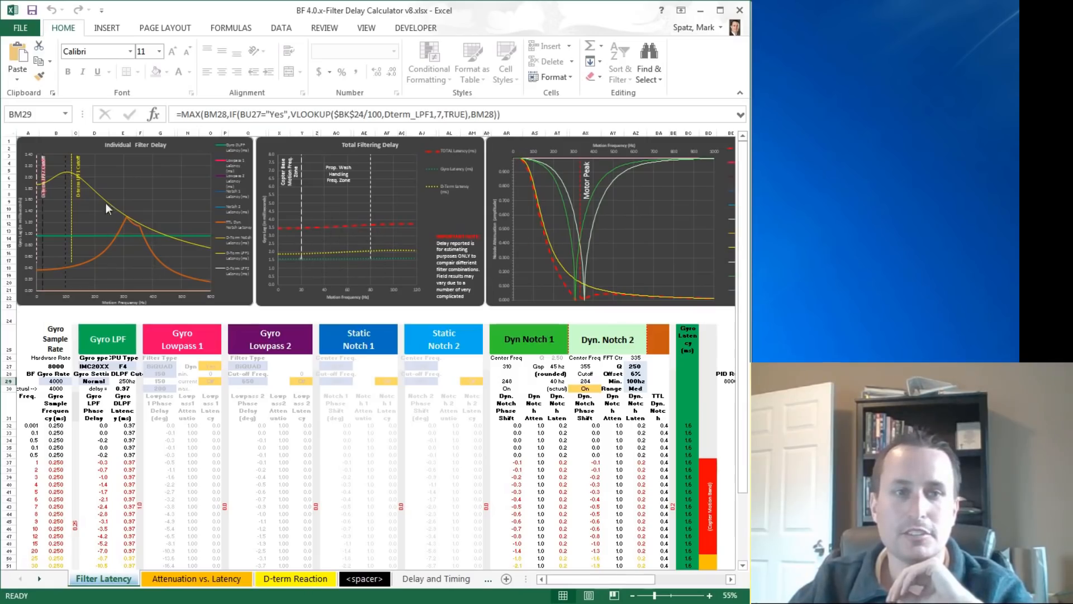
mouse_move(383, 254)
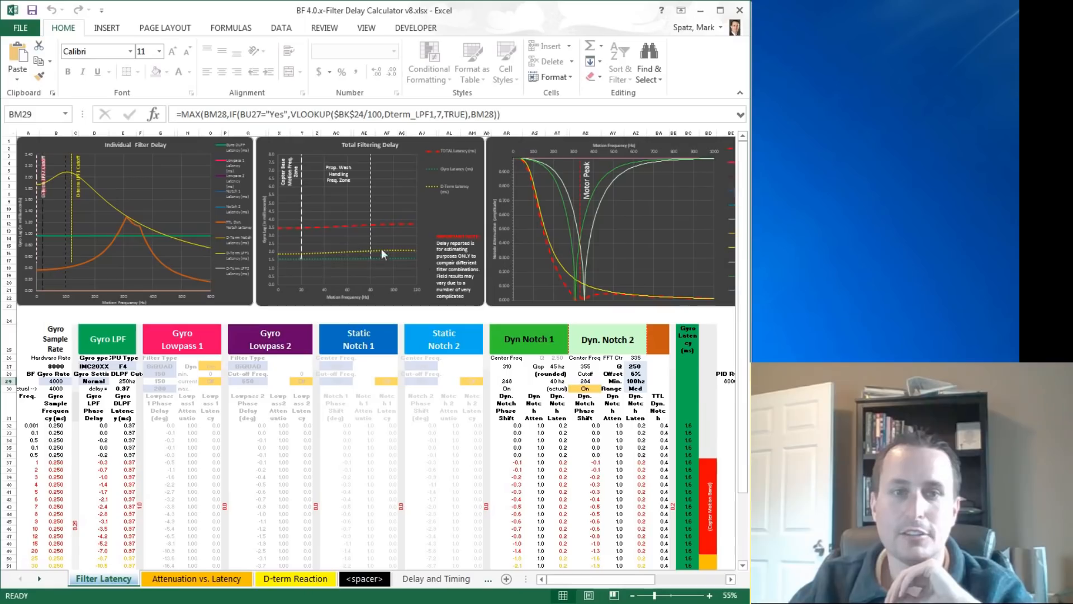
mouse_move(569, 237)
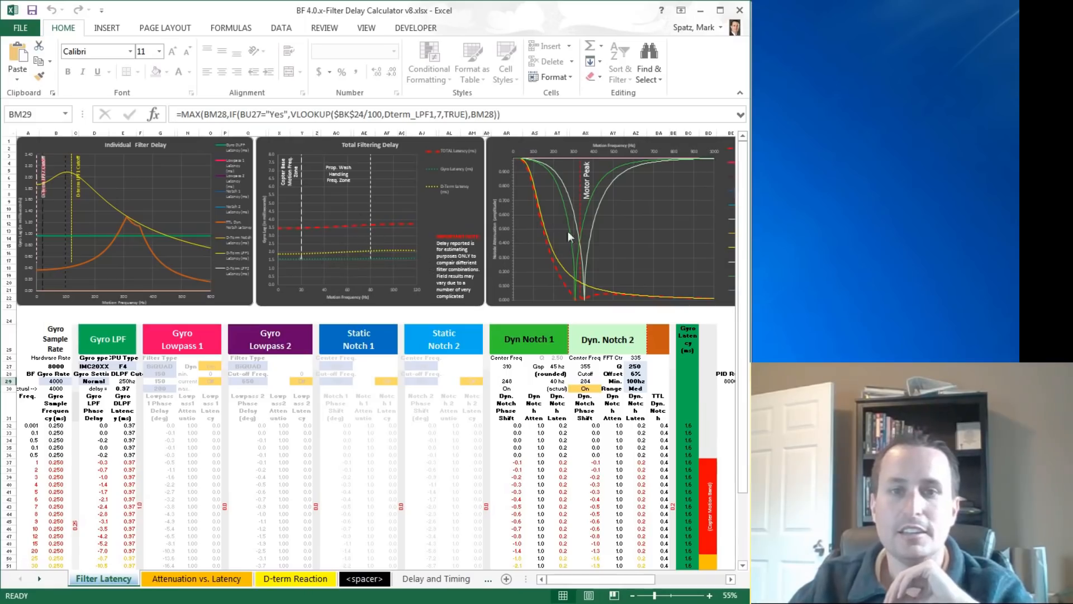
mouse_move(554, 281)
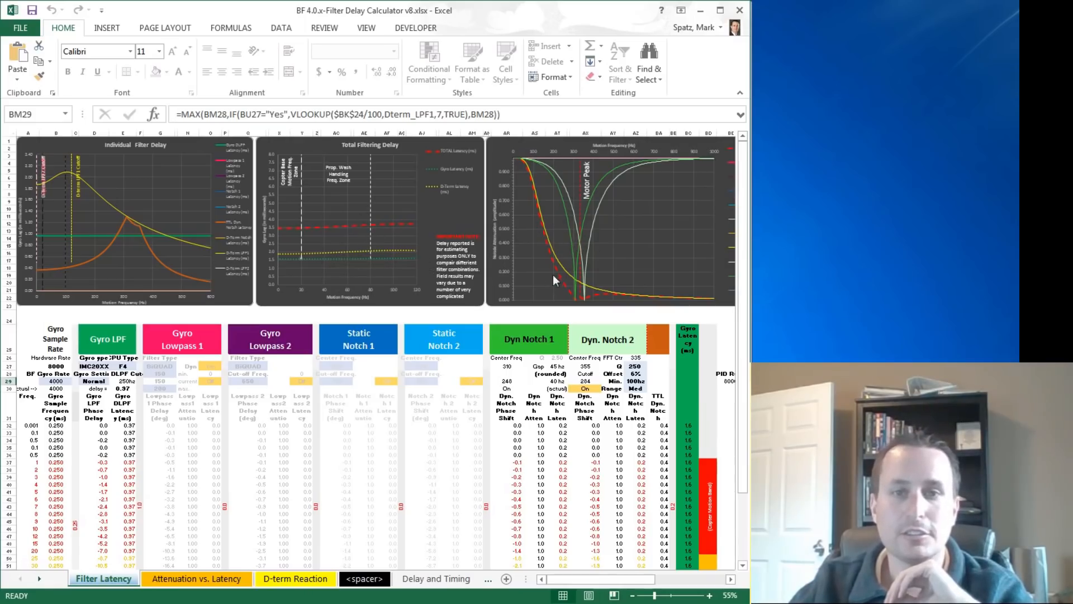
mouse_move(572, 291)
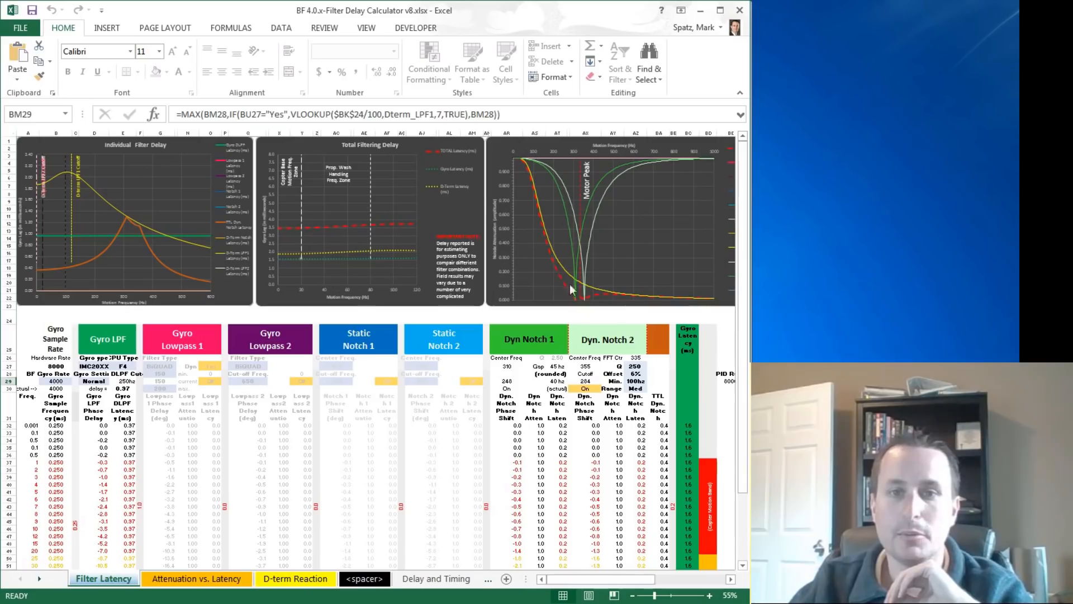
mouse_move(585, 311)
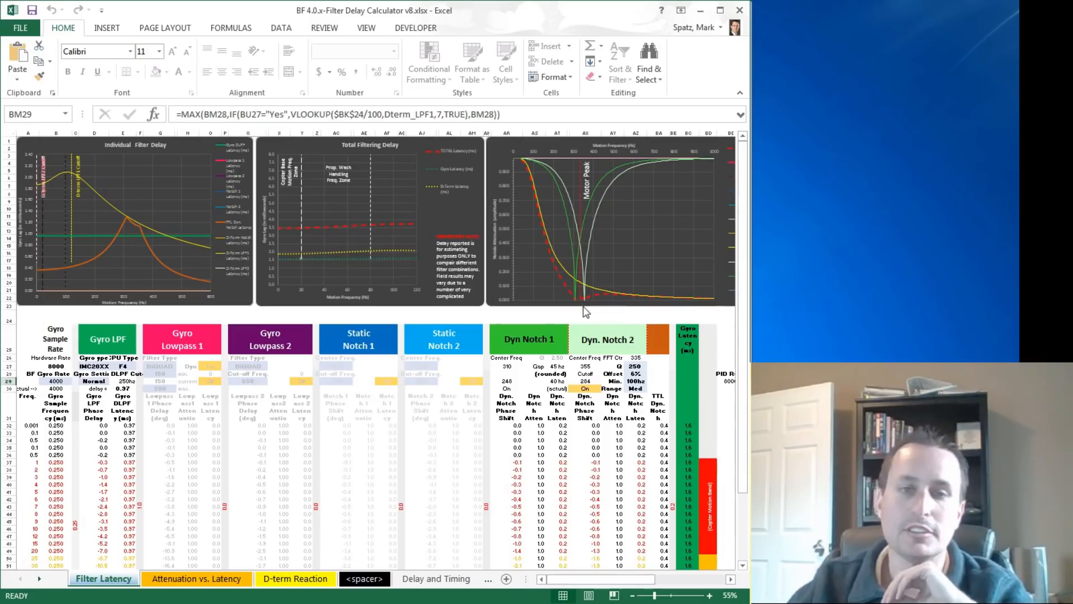
mouse_move(313, 377)
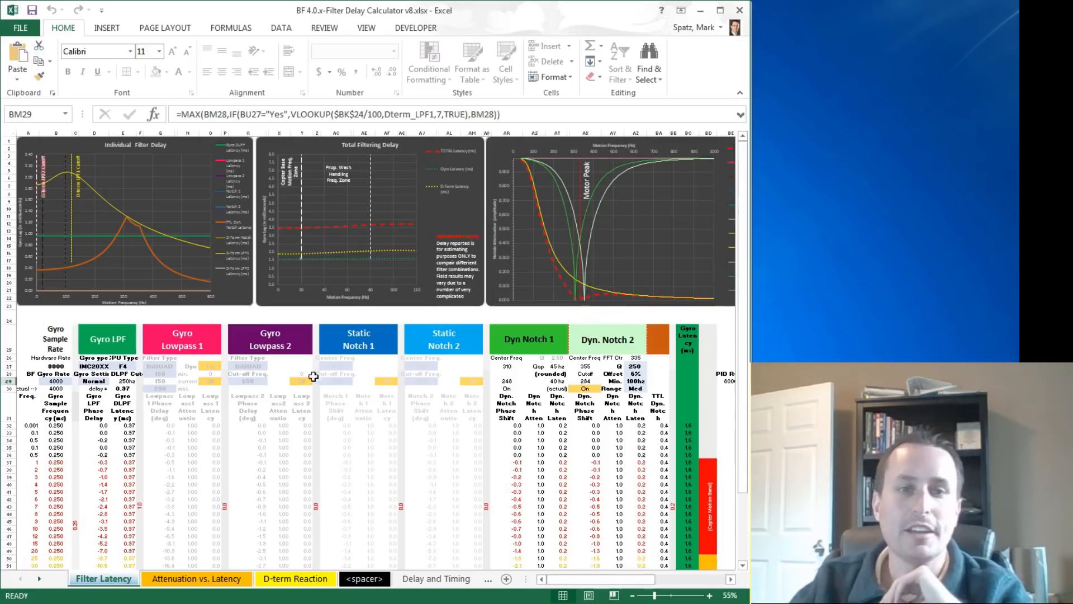
mouse_move(465, 361)
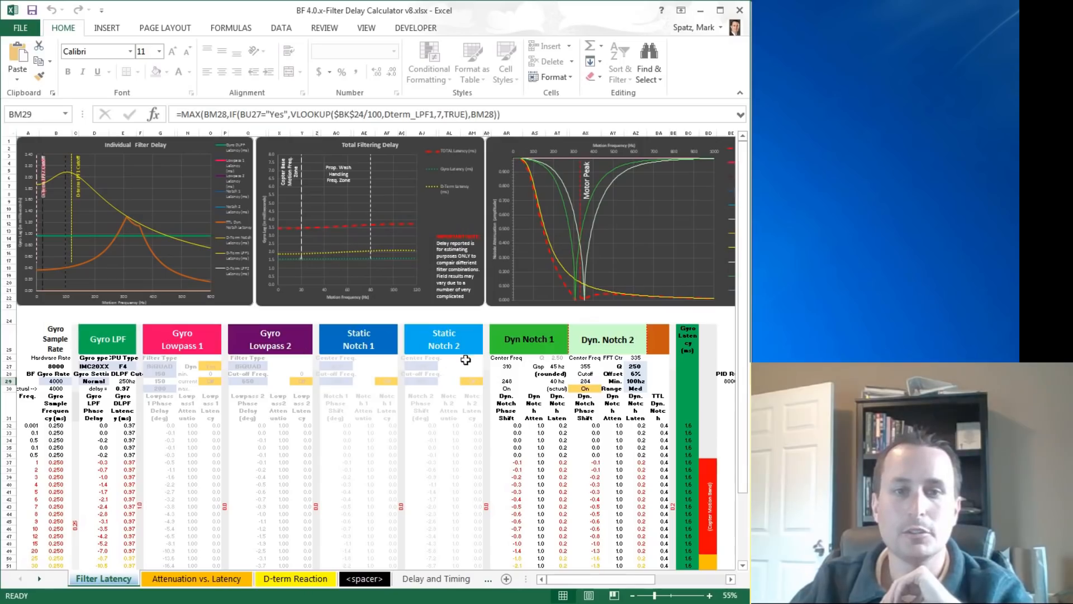
mouse_move(633, 357)
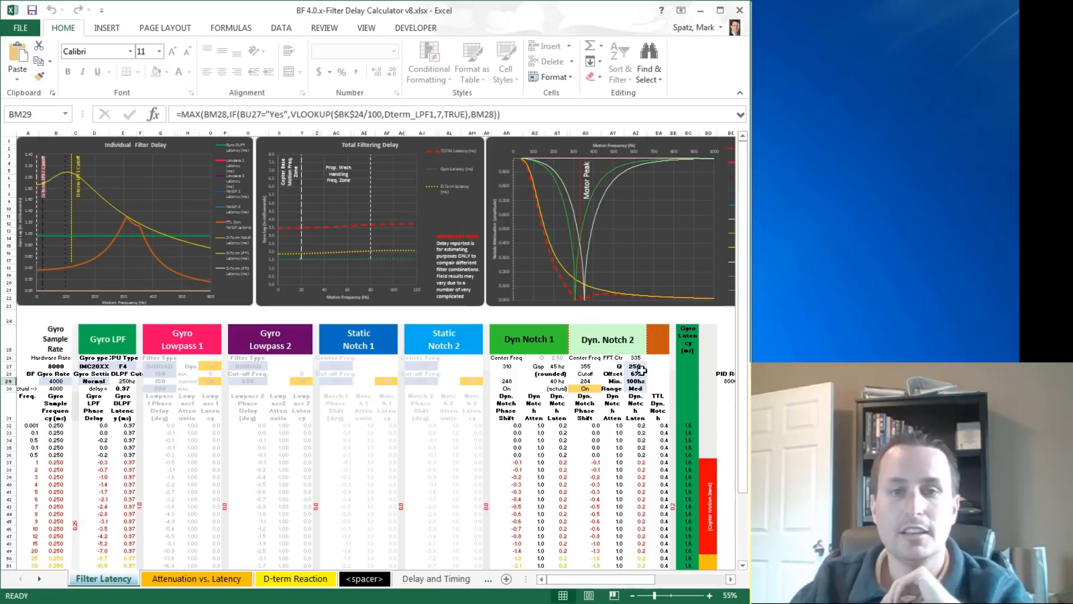
click(633, 367)
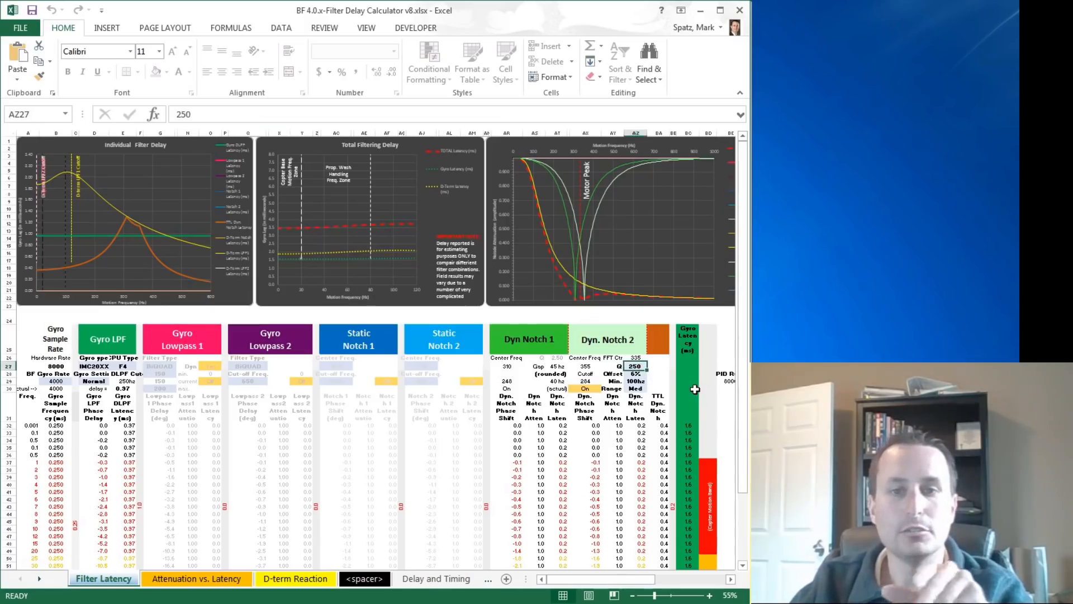
text(120)
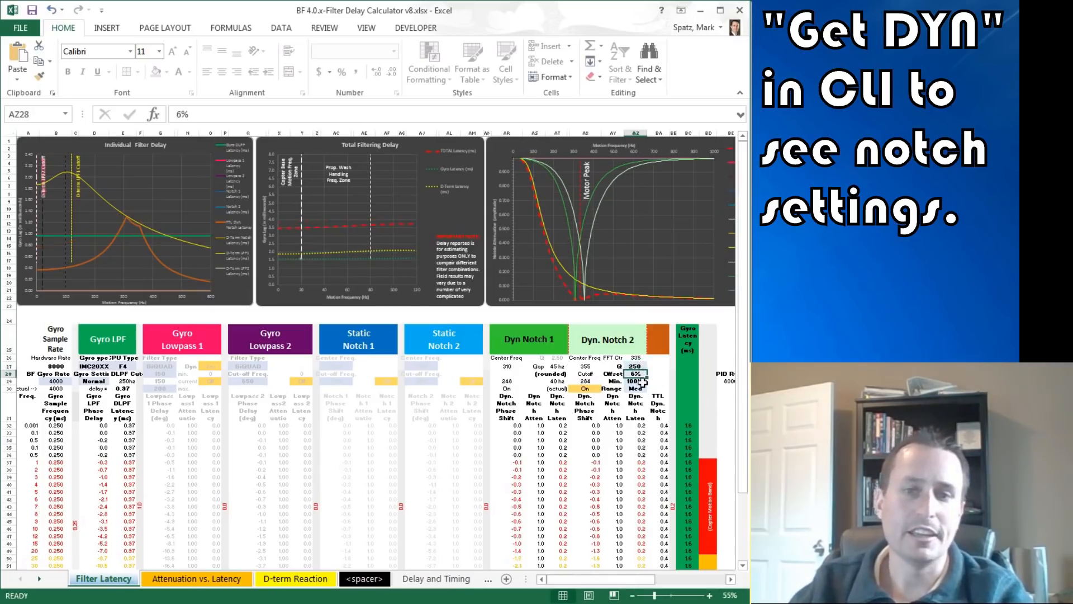
click(635, 374)
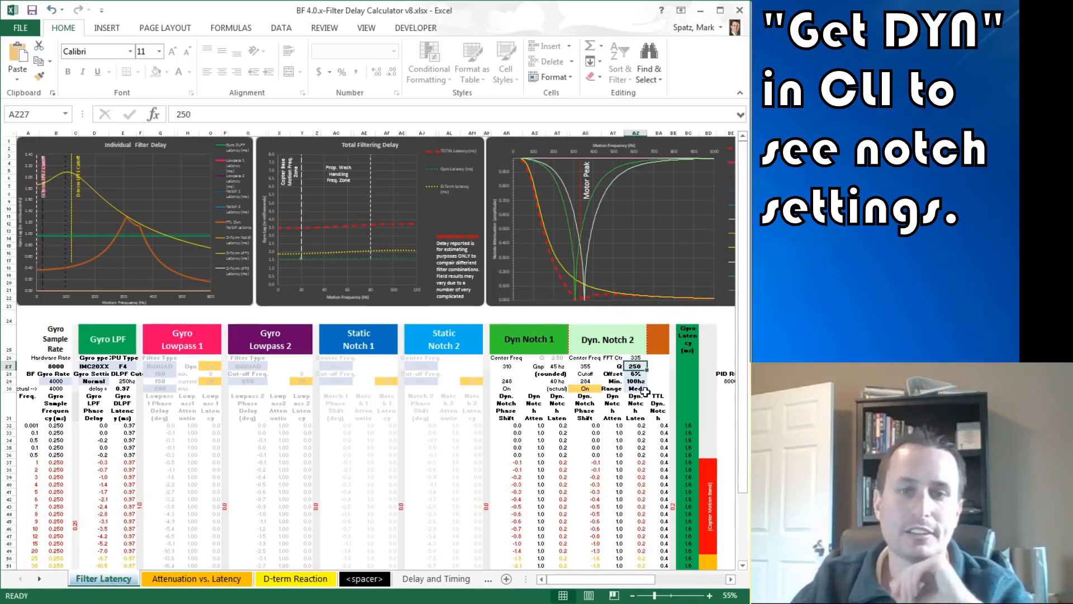
mouse_move(648, 380)
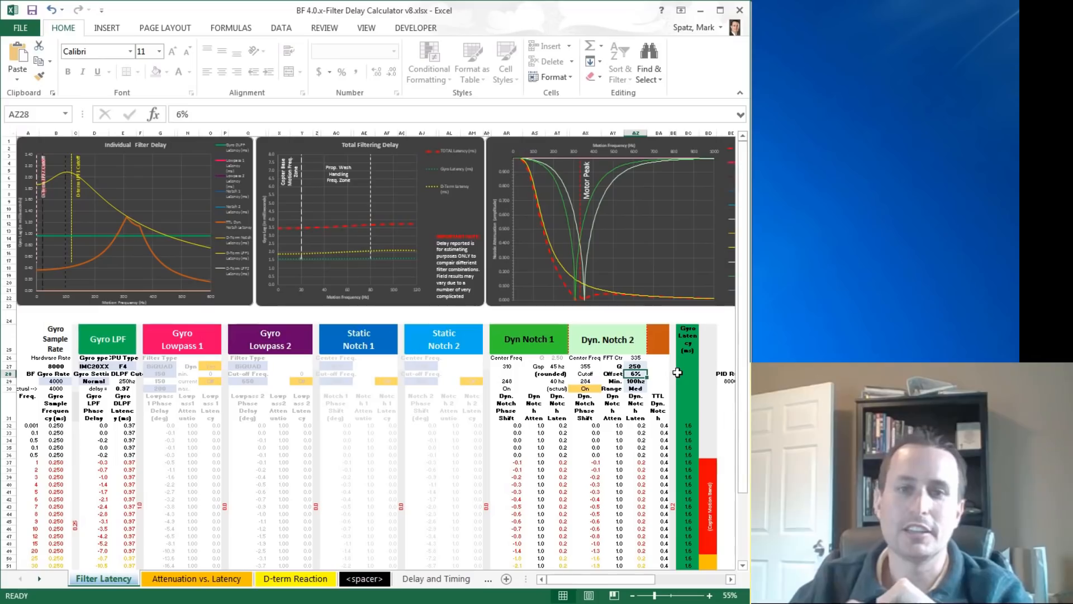
mouse_move(577, 308)
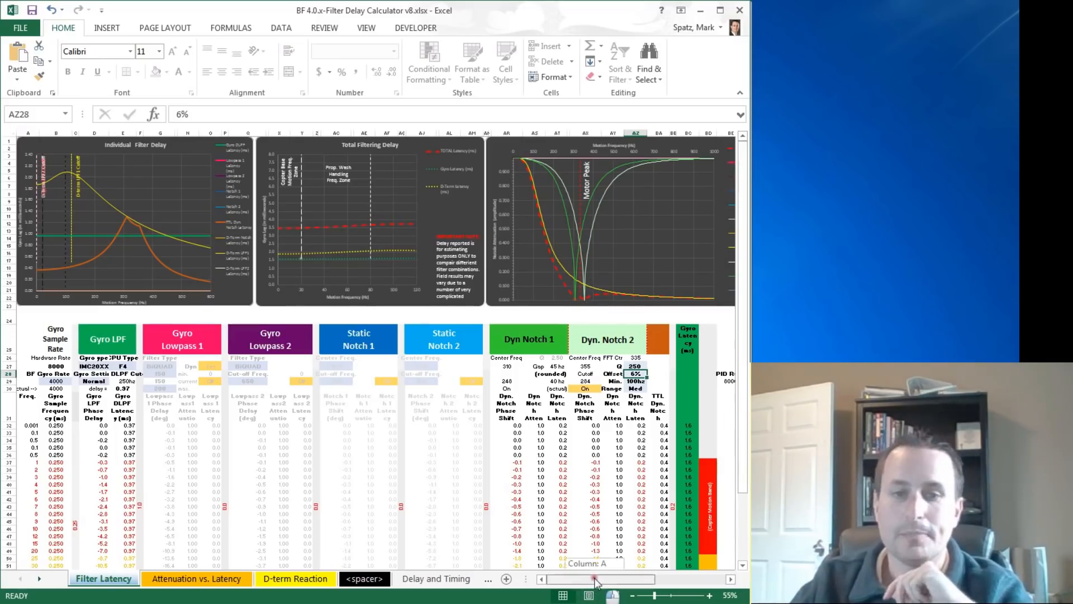
click(657, 439)
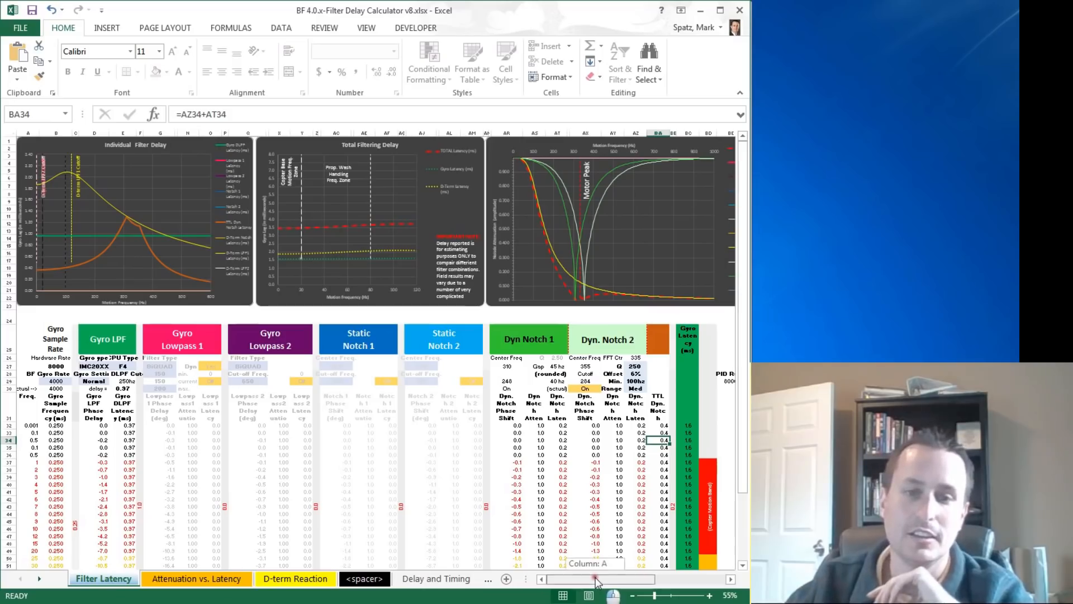
mouse_move(316, 500)
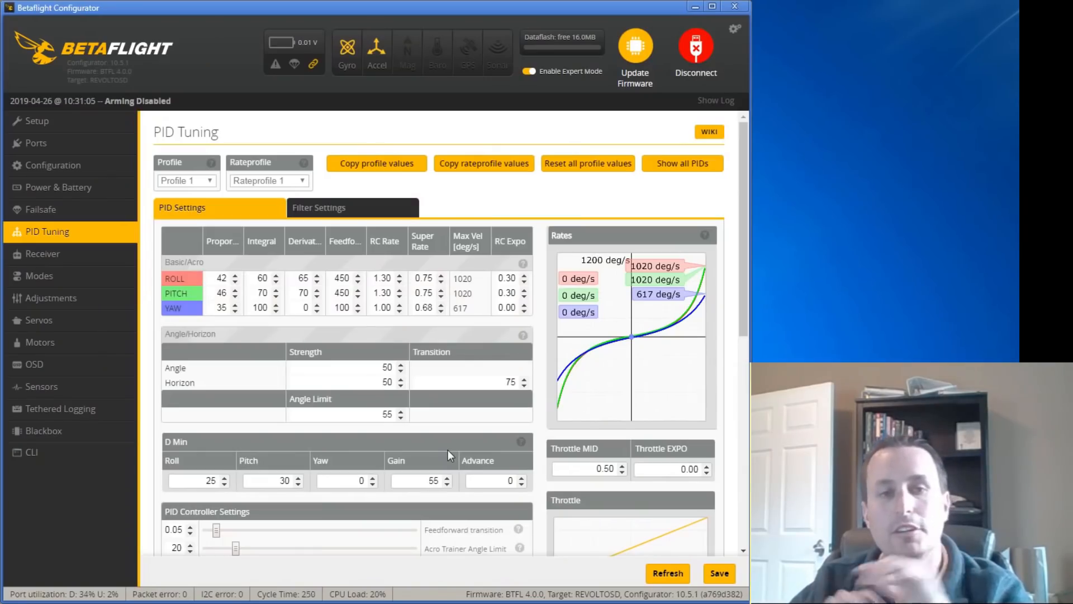
mouse_move(437, 470)
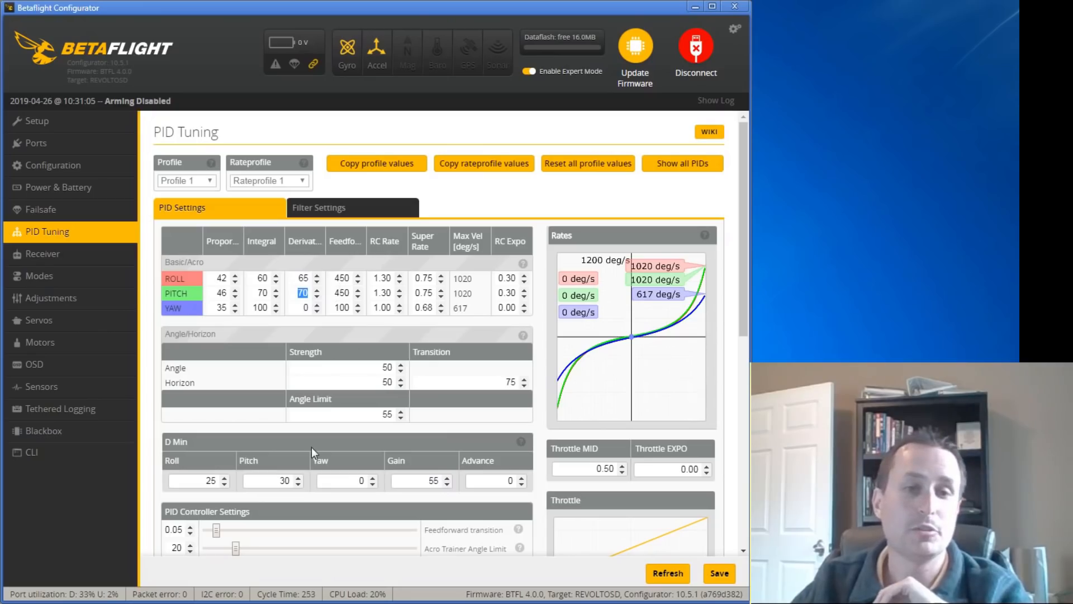
mouse_move(273, 443)
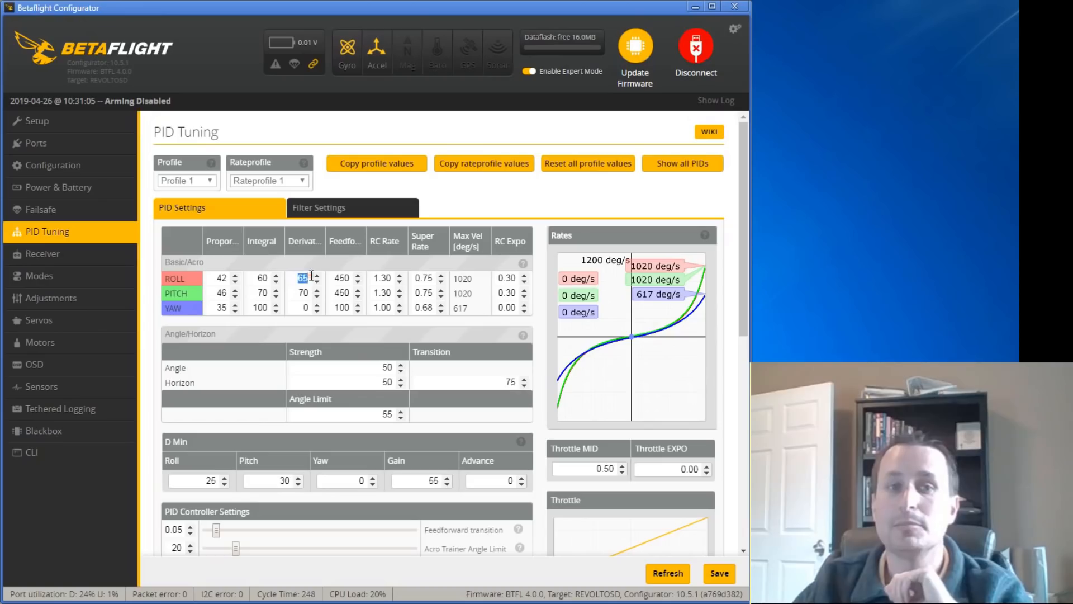
Step: Highlight the pitch D gain of 70, roll D Min of 25 and D Min gain of 55
click(299, 293)
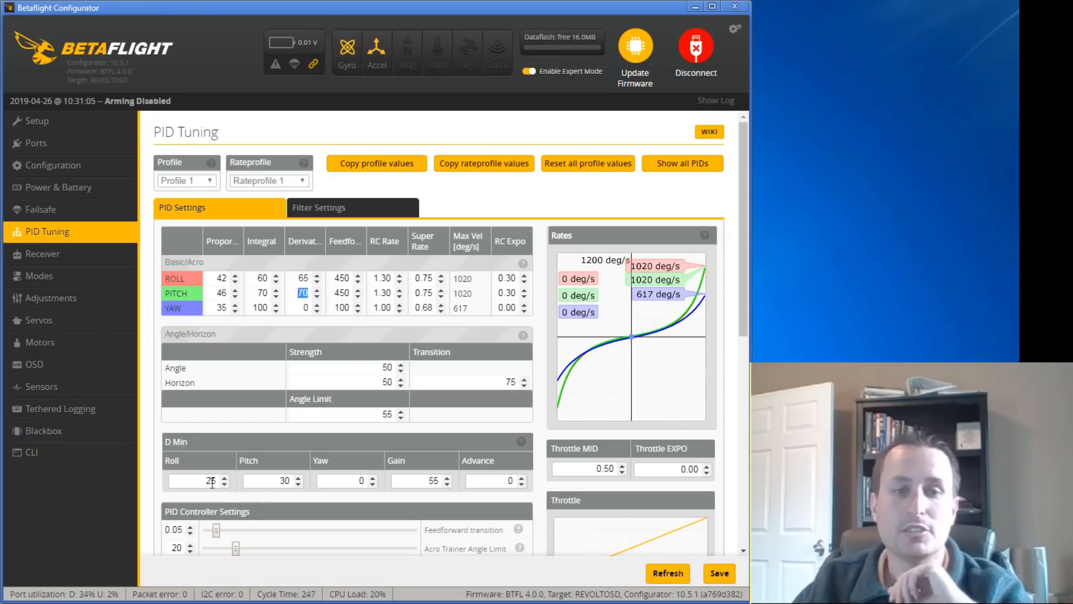
click(271, 480)
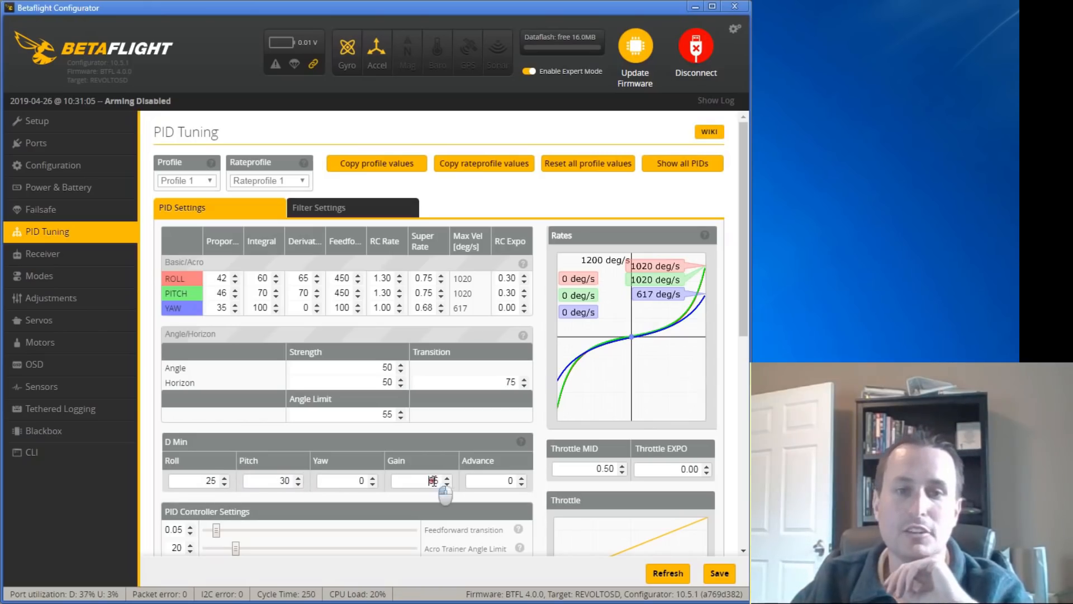
double_click(421, 480)
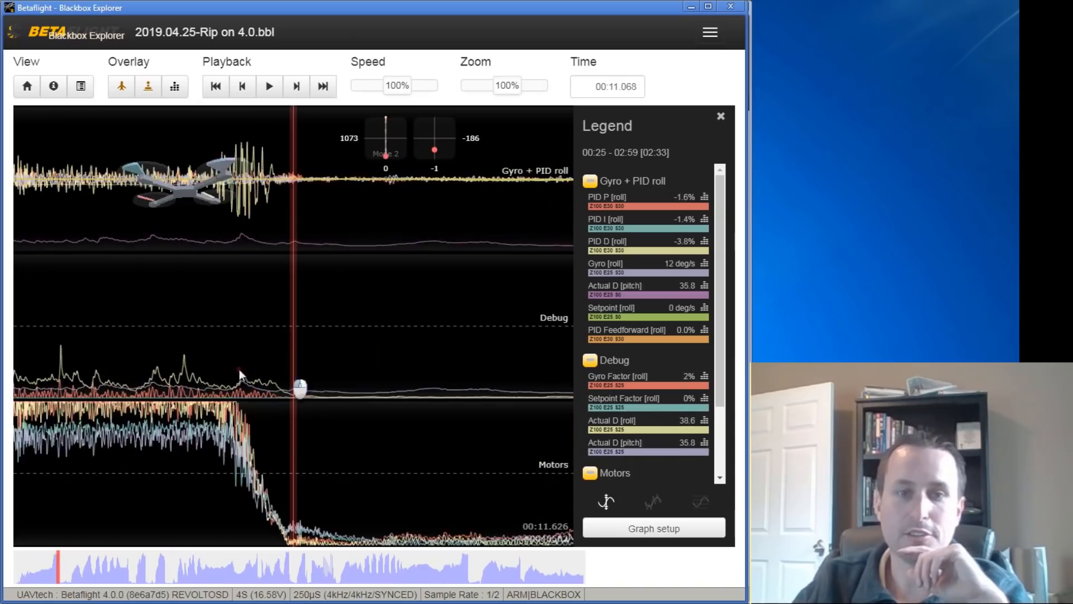
Step: Enable the spectrum analyzer overlay for the scaled roll gyro trace
click(96, 568)
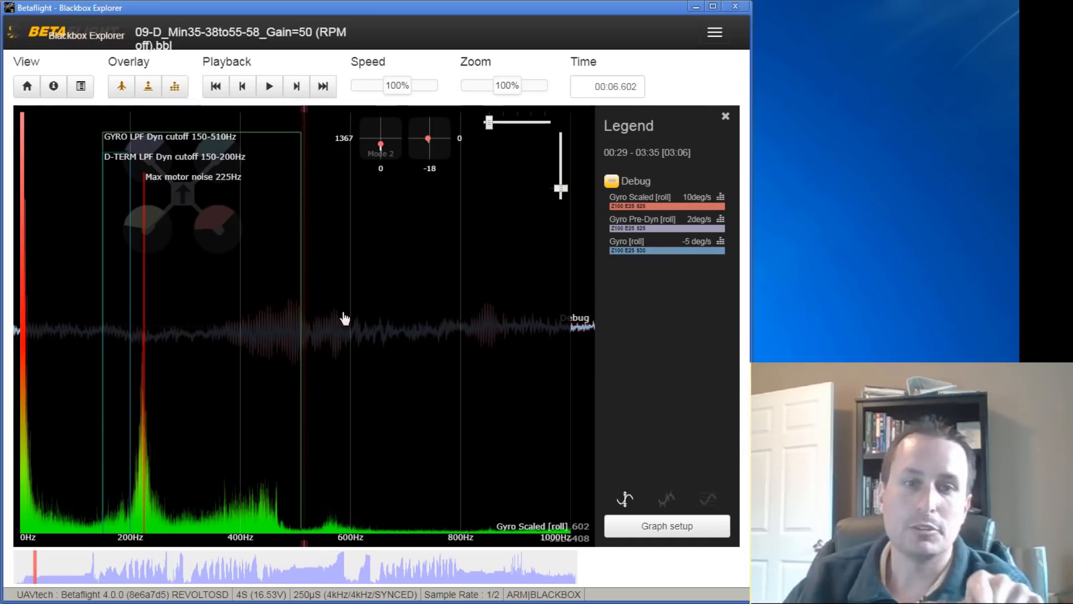
click(175, 87)
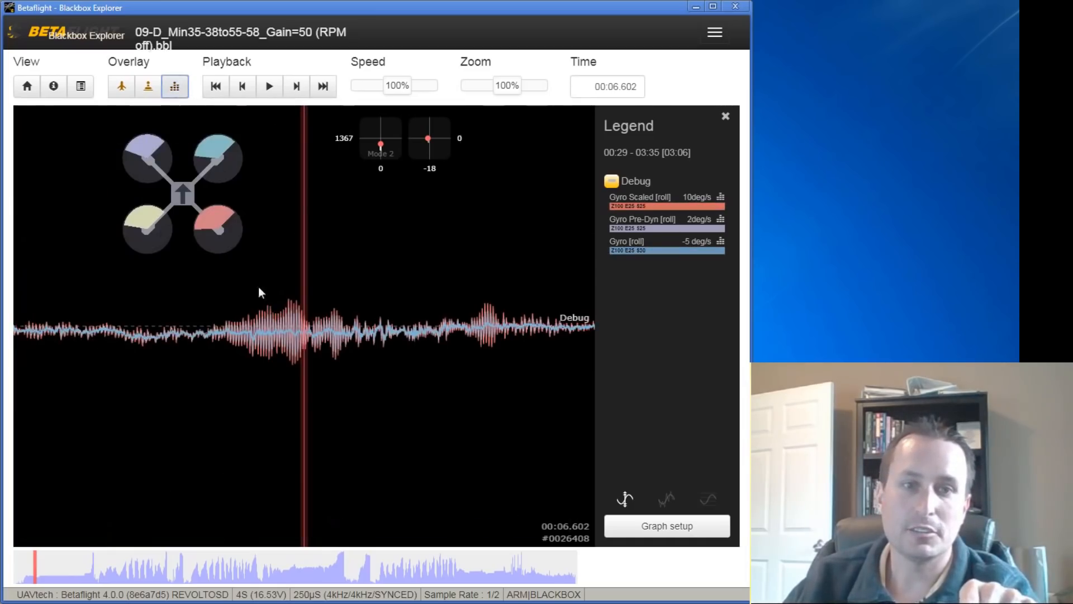
mouse_move(286, 323)
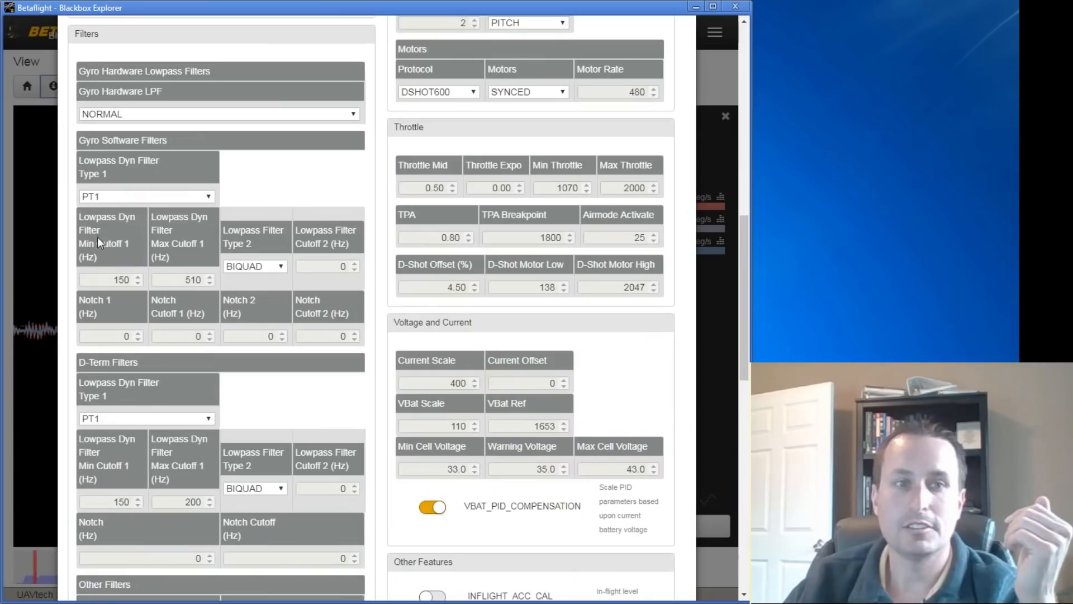
mouse_move(164, 268)
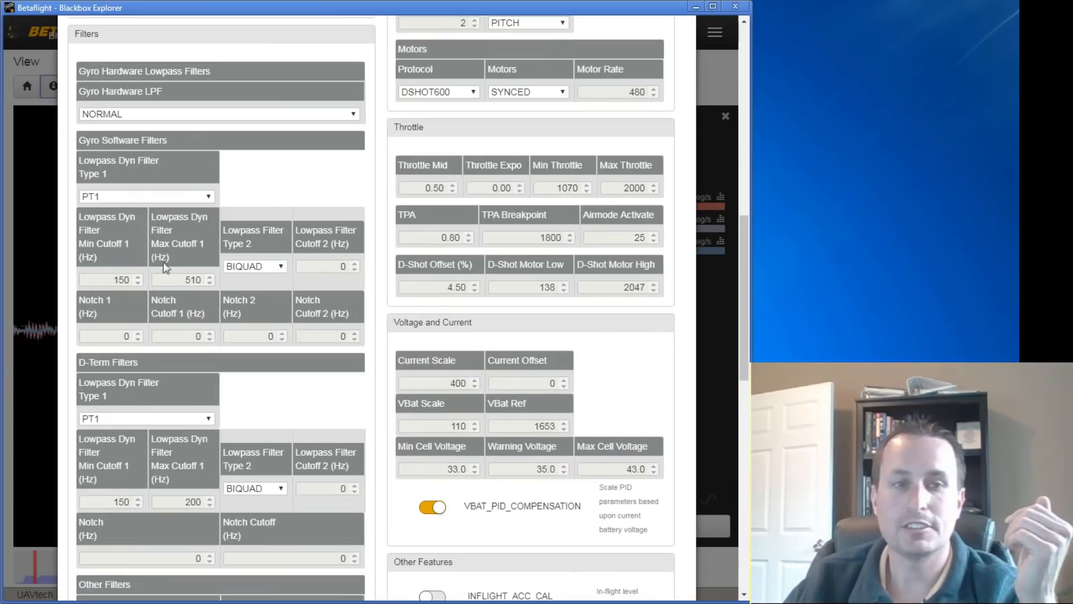
mouse_move(115, 288)
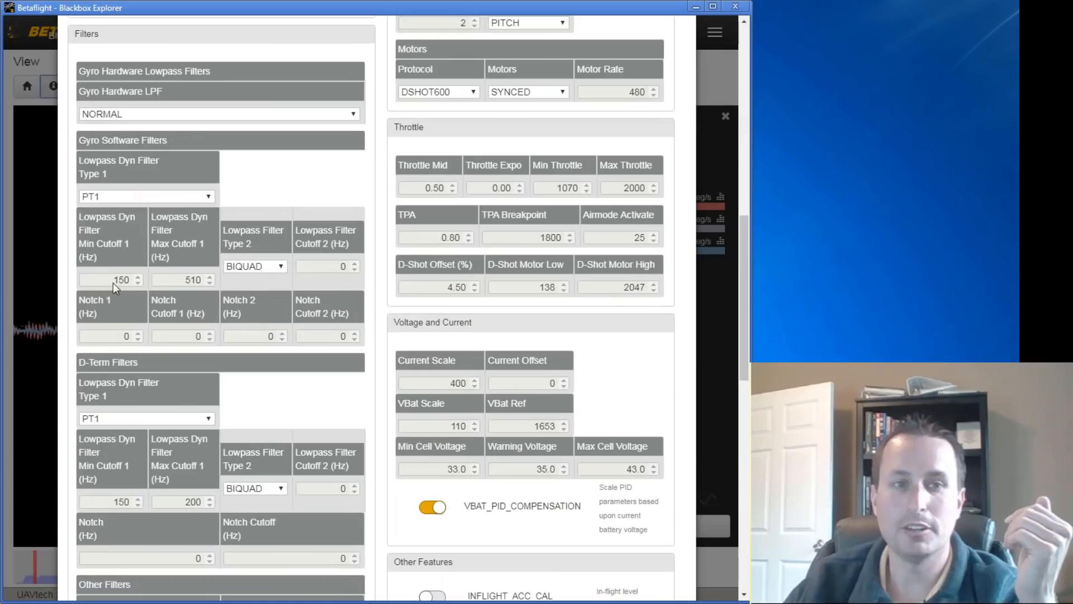
mouse_move(194, 285)
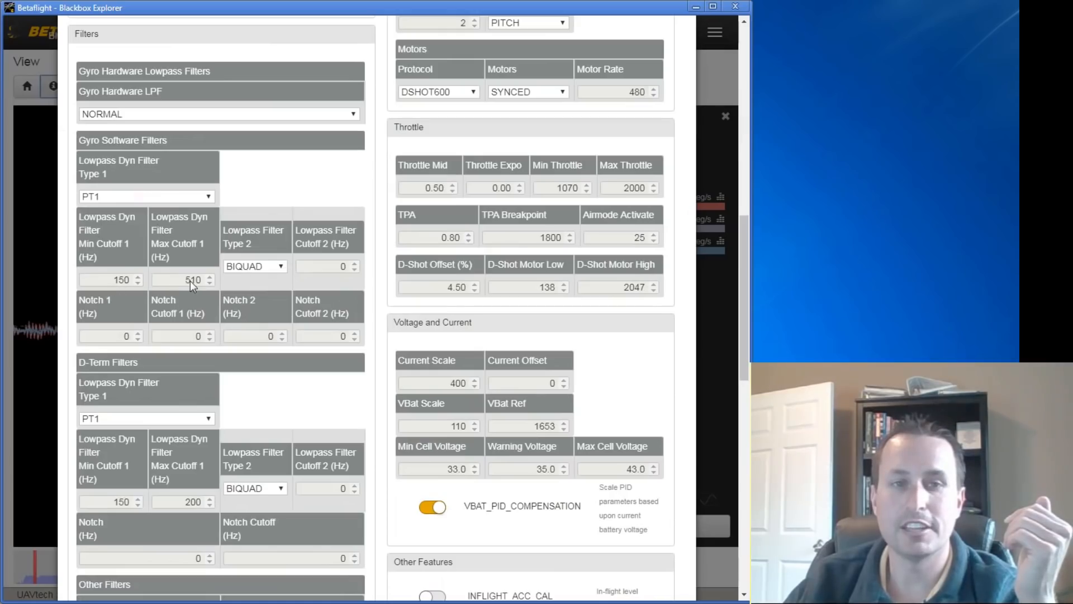
mouse_move(287, 258)
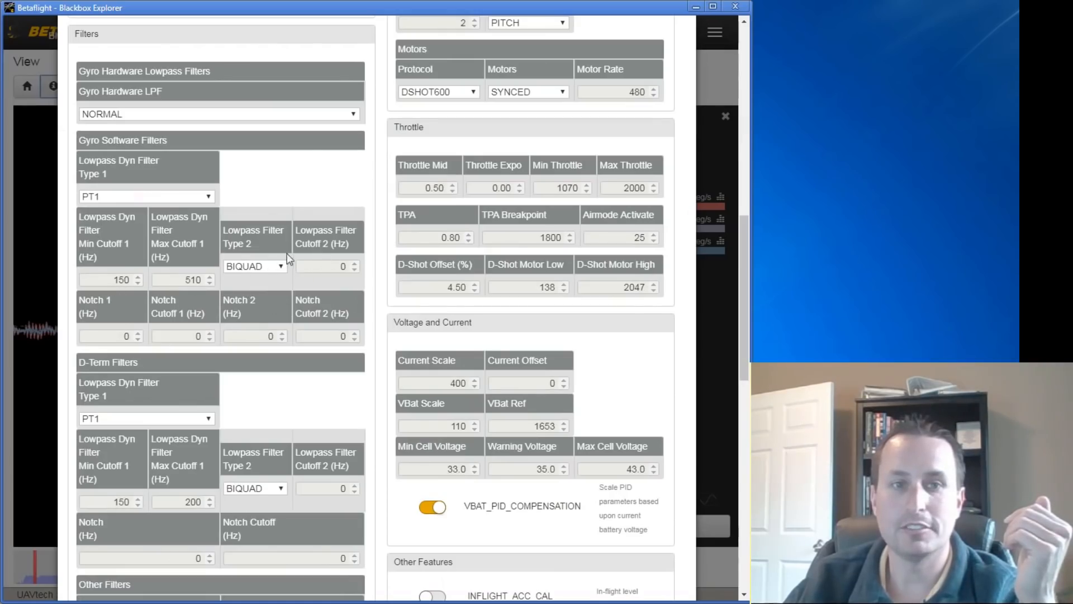
mouse_move(225, 336)
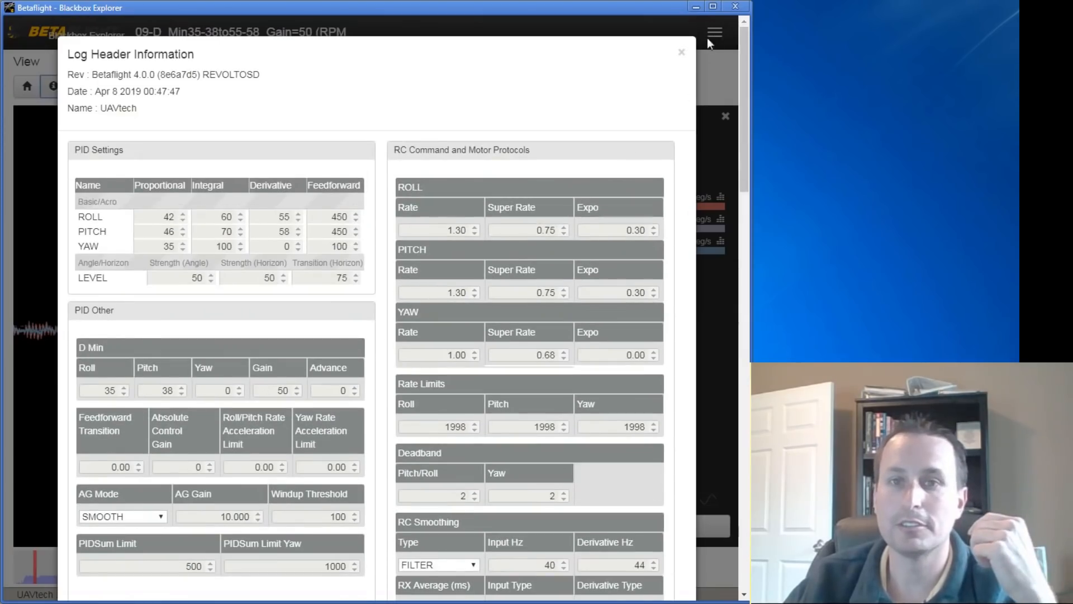
click(680, 52)
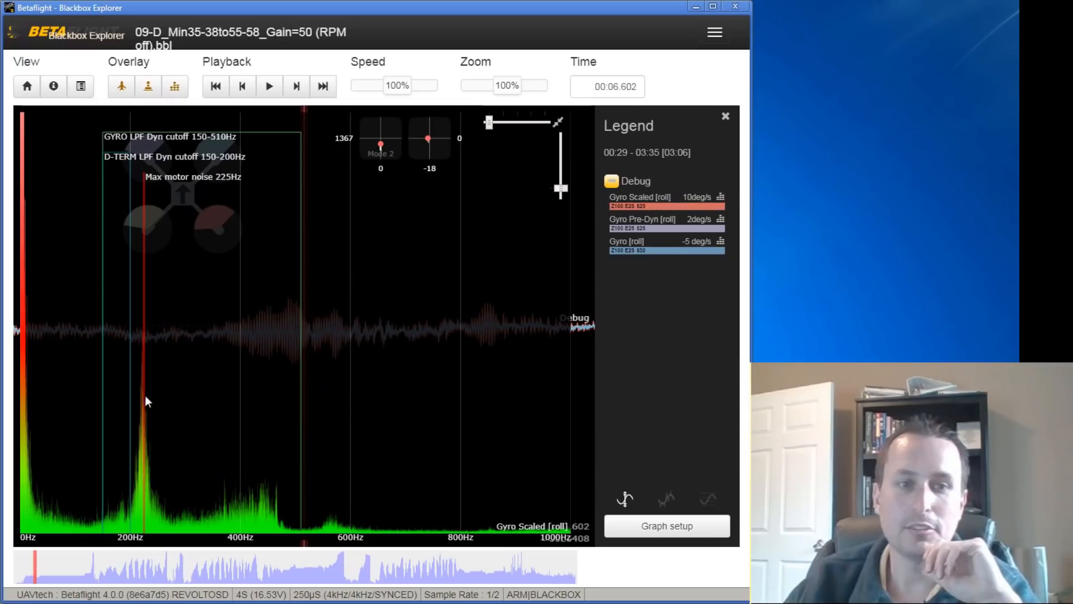
mouse_move(195, 515)
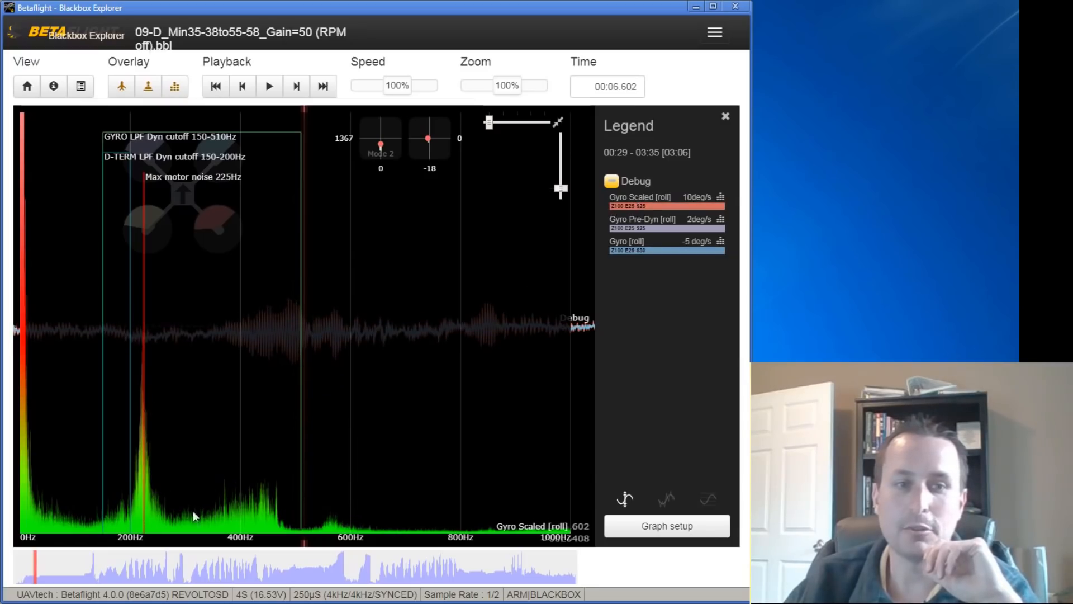
mouse_move(200, 144)
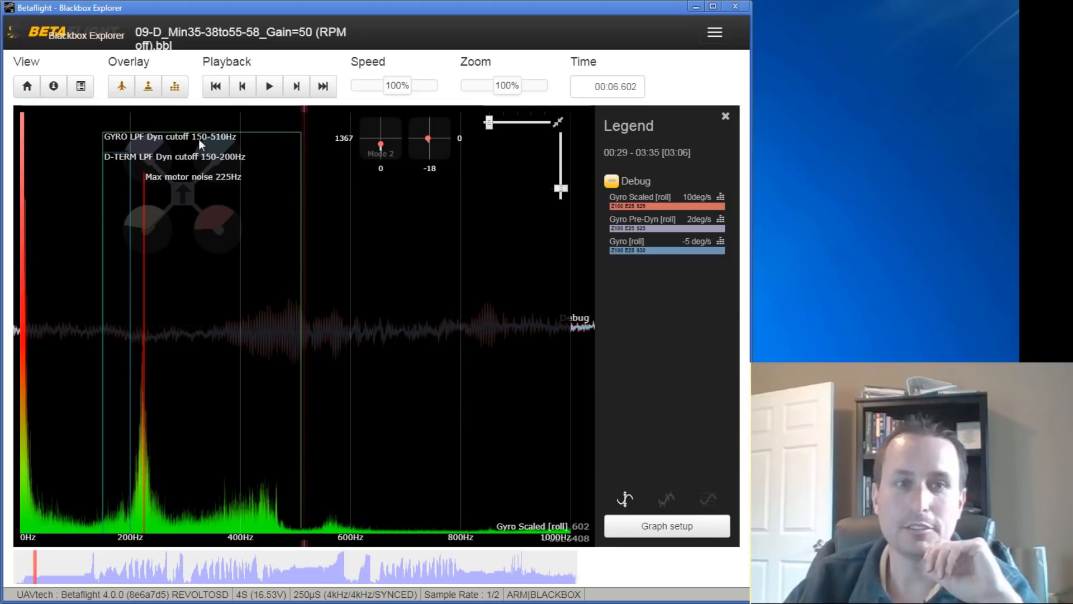
mouse_move(122, 514)
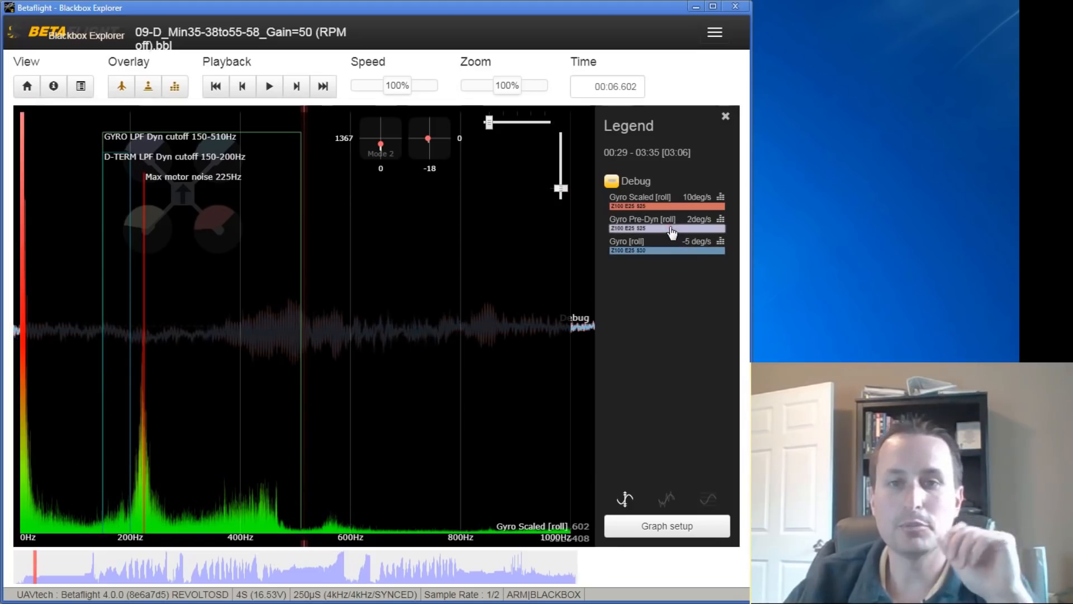
Step: Analyse the Gyro Pre-Dyn roll trace, showing max motor noise near 220 Hz
click(642, 223)
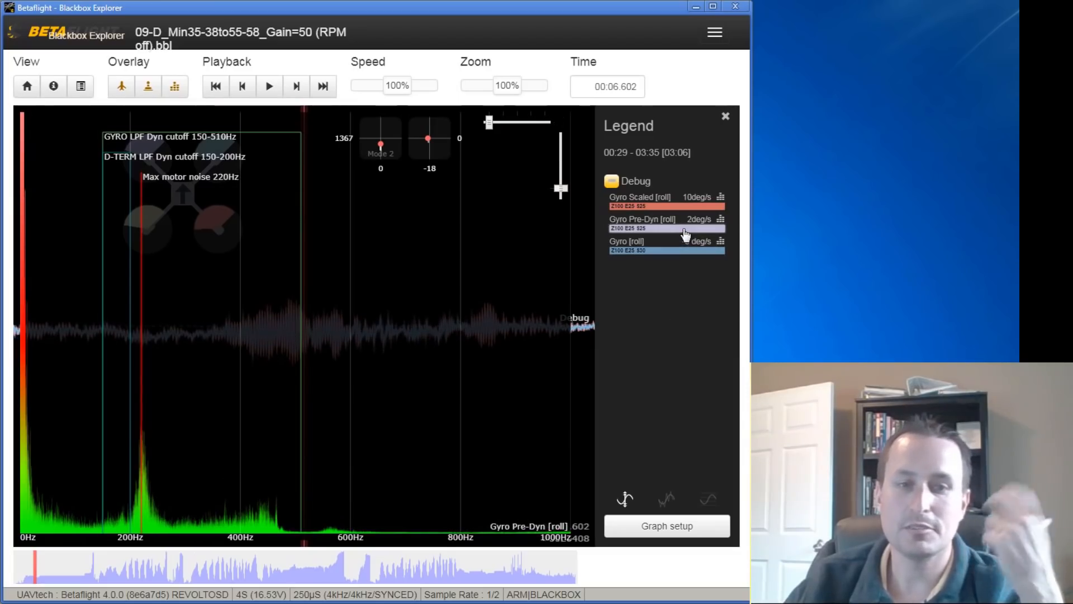
mouse_move(644, 250)
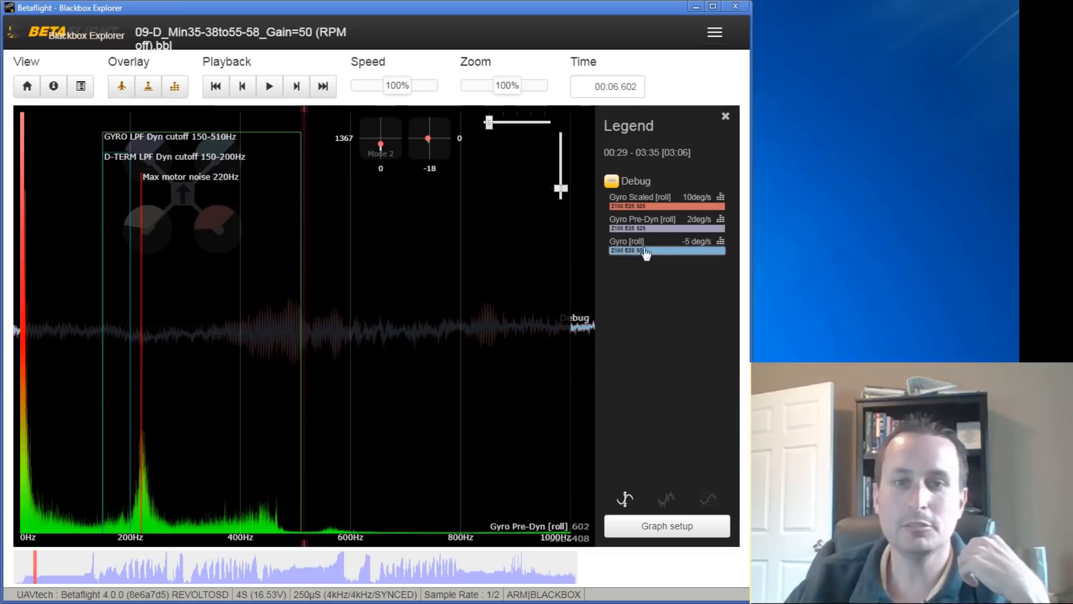
mouse_move(626, 251)
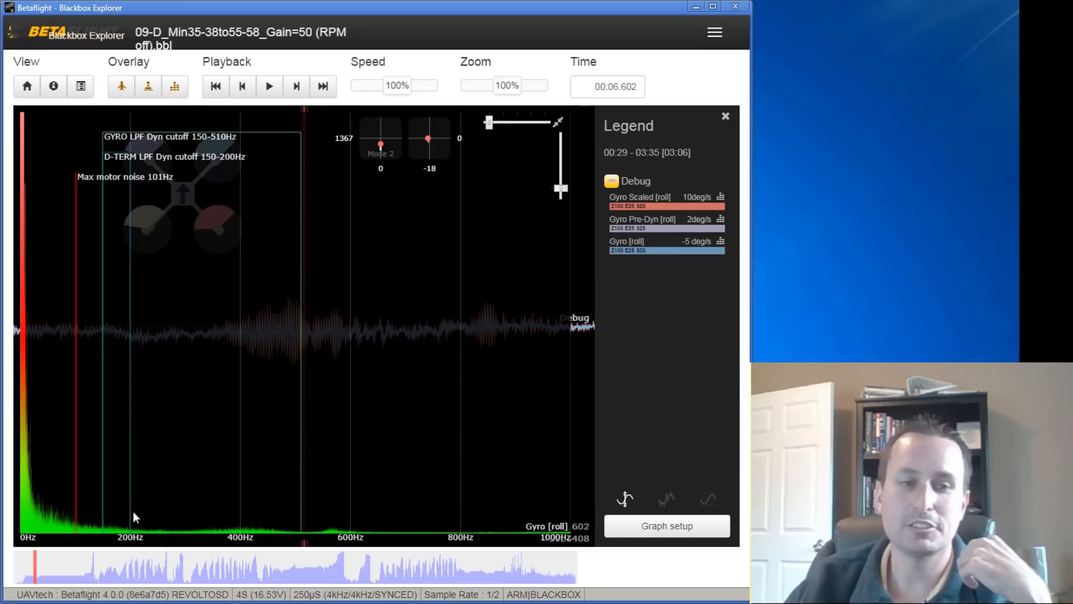
mouse_move(303, 502)
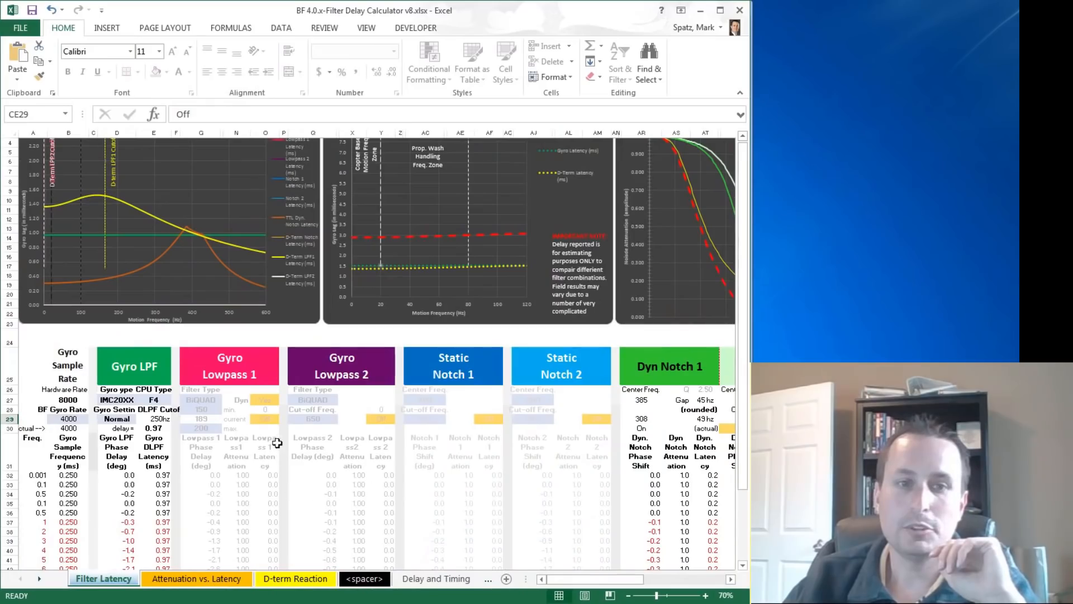
Step: Turn Gyro Lowpass 1 on in the calculator with its 150–510 Hz dynamic cutoff
click(266, 400)
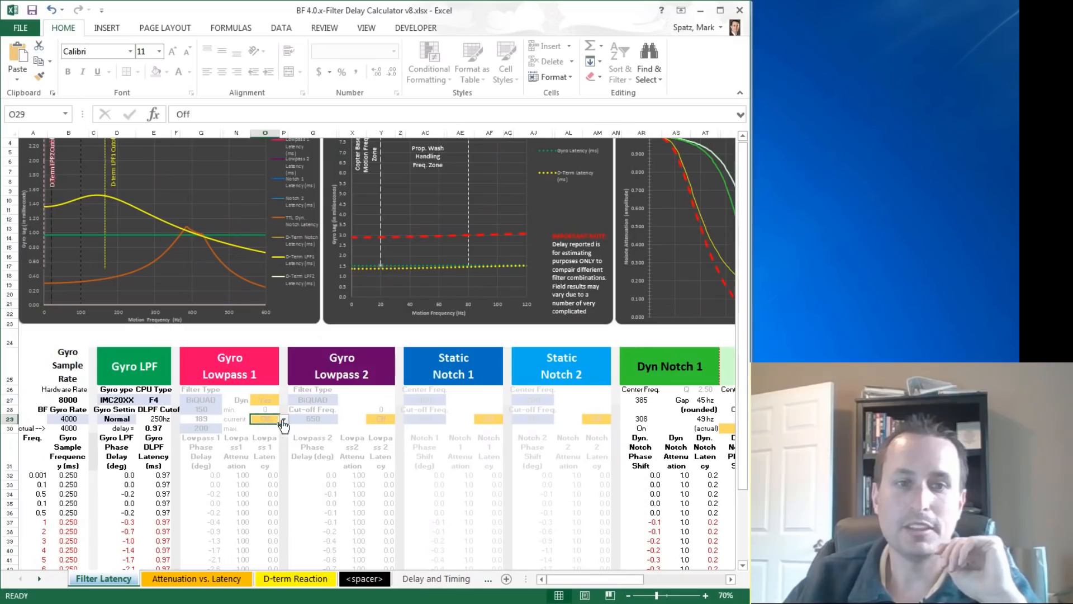
click(264, 419)
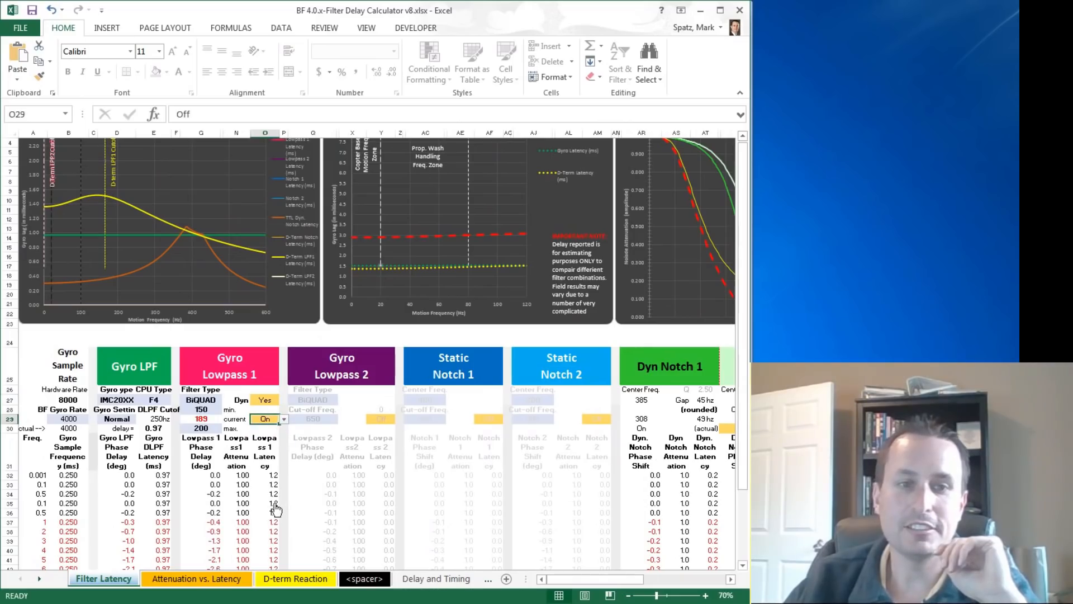
click(200, 410)
text(510)
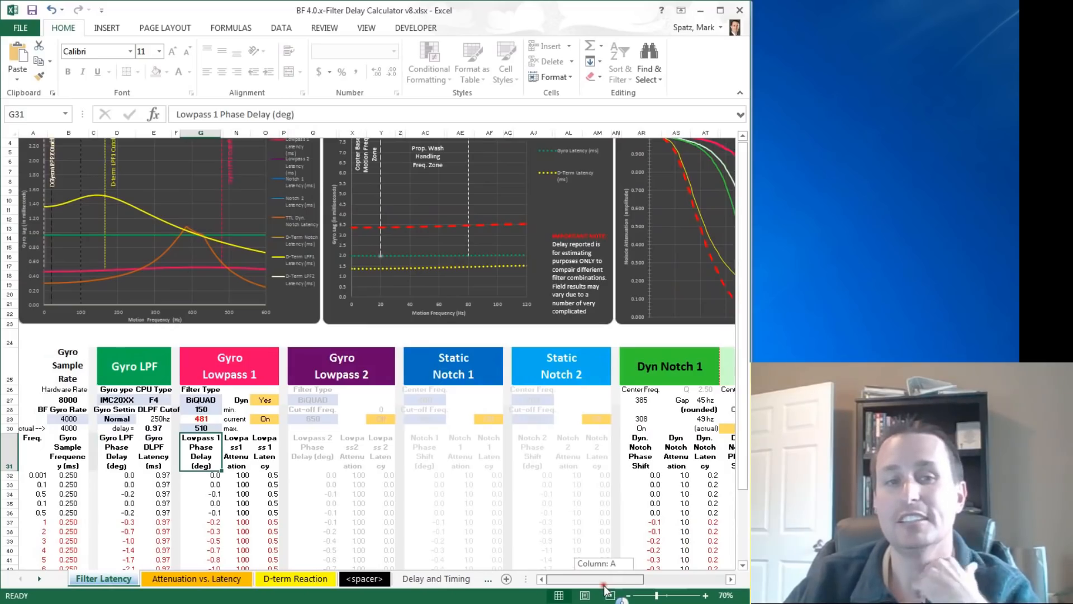
scroll(right, 3)
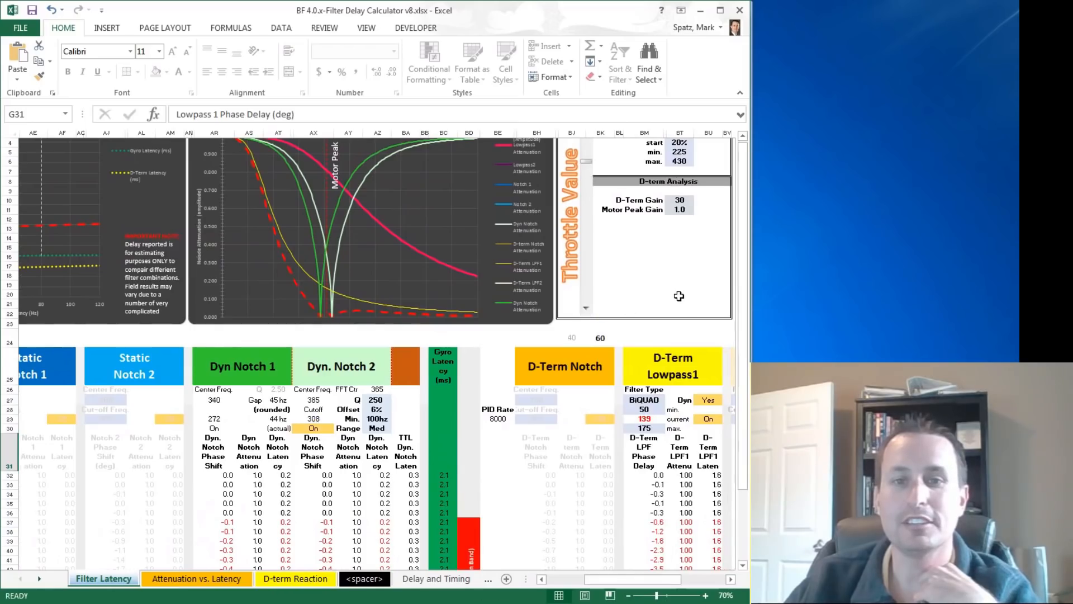
scroll(left, 3)
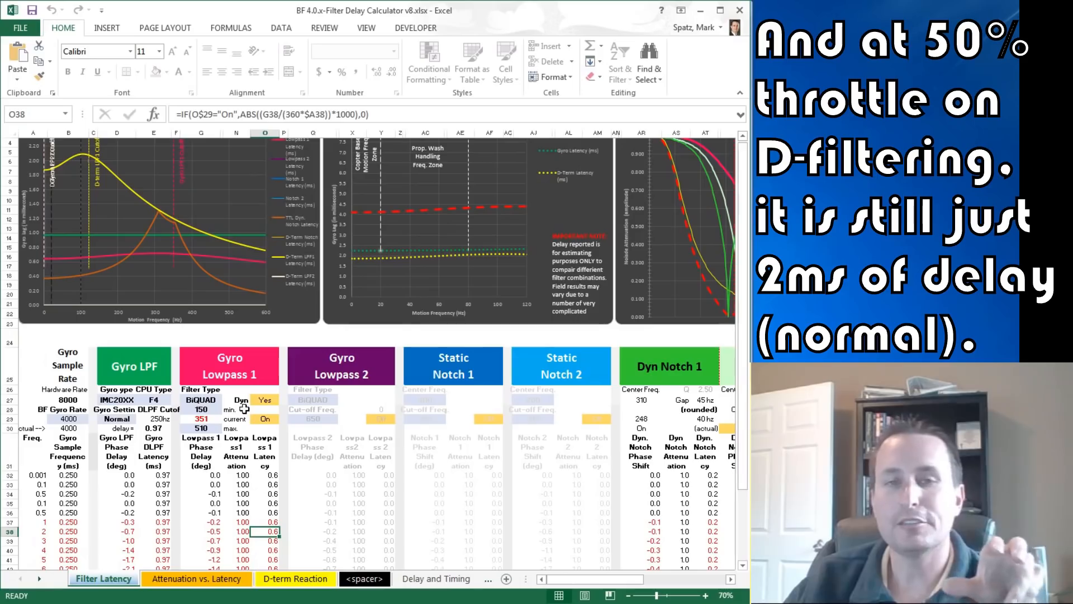
mouse_move(413, 342)
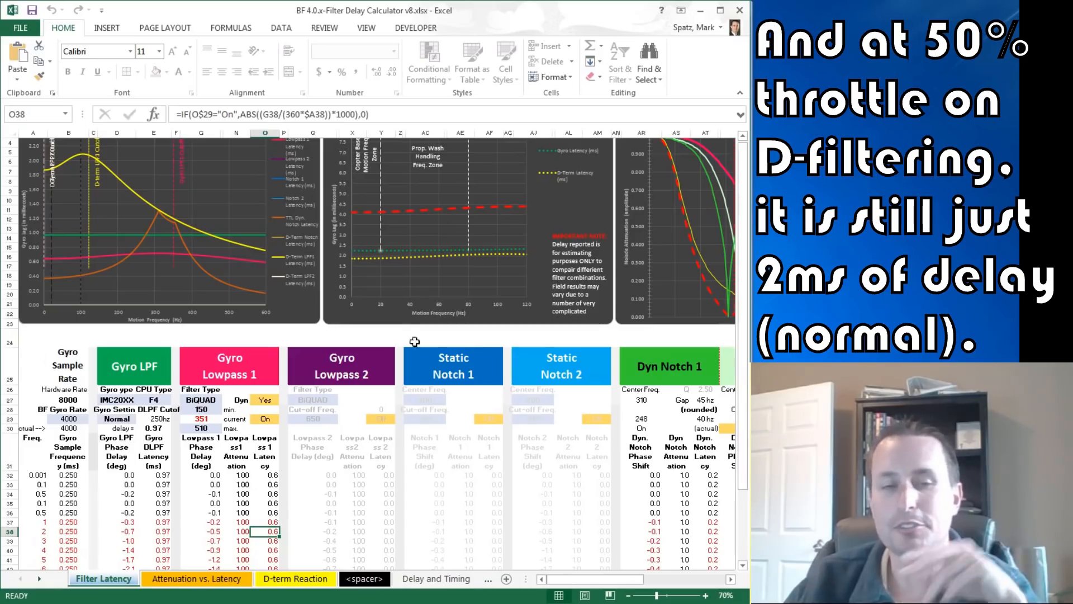
mouse_move(350, 482)
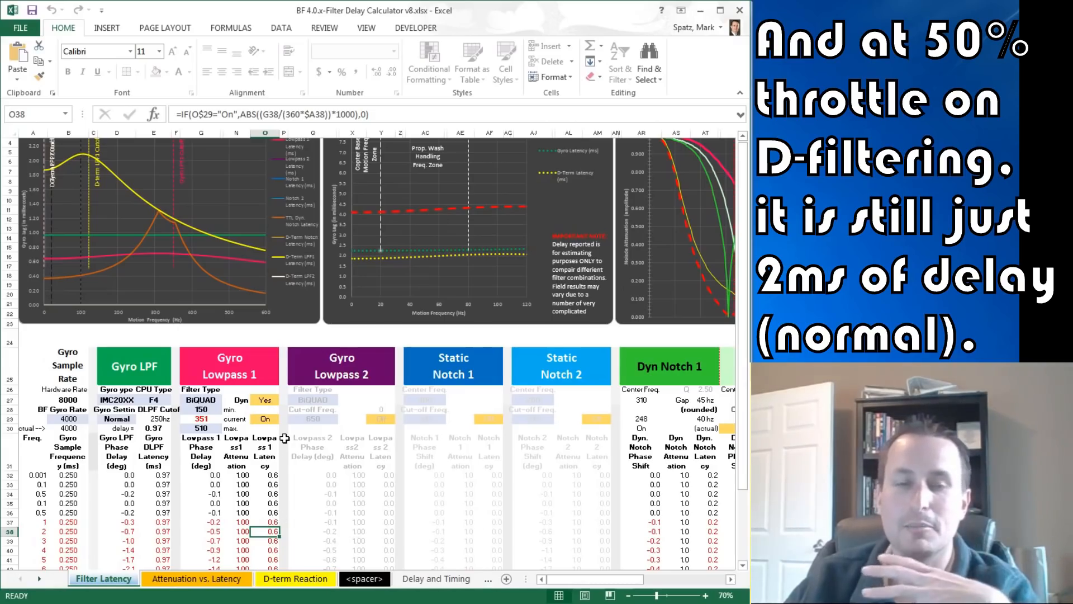
mouse_move(538, 530)
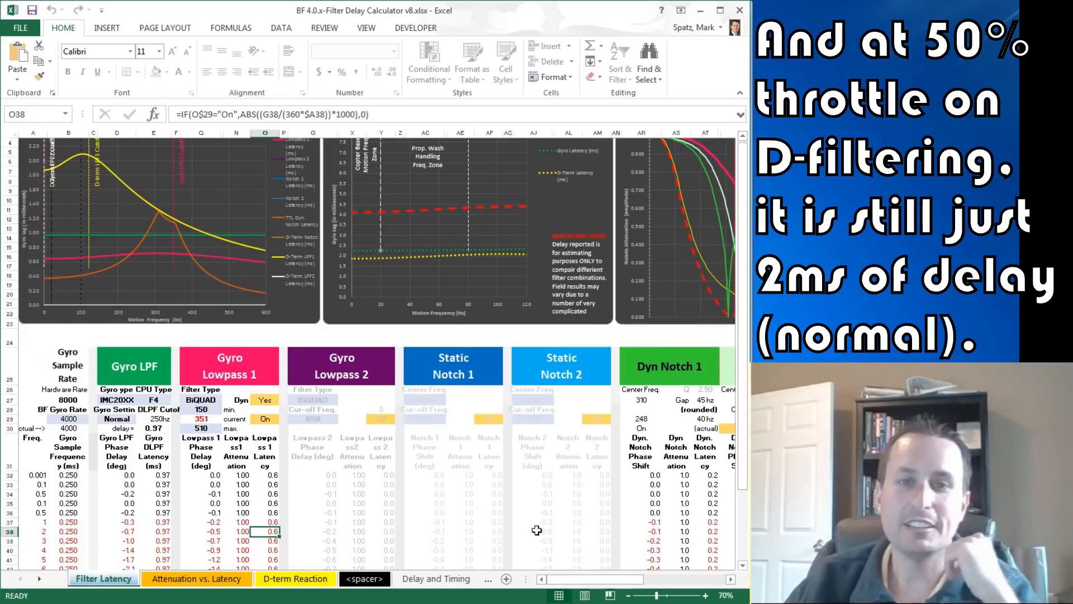
mouse_move(661, 220)
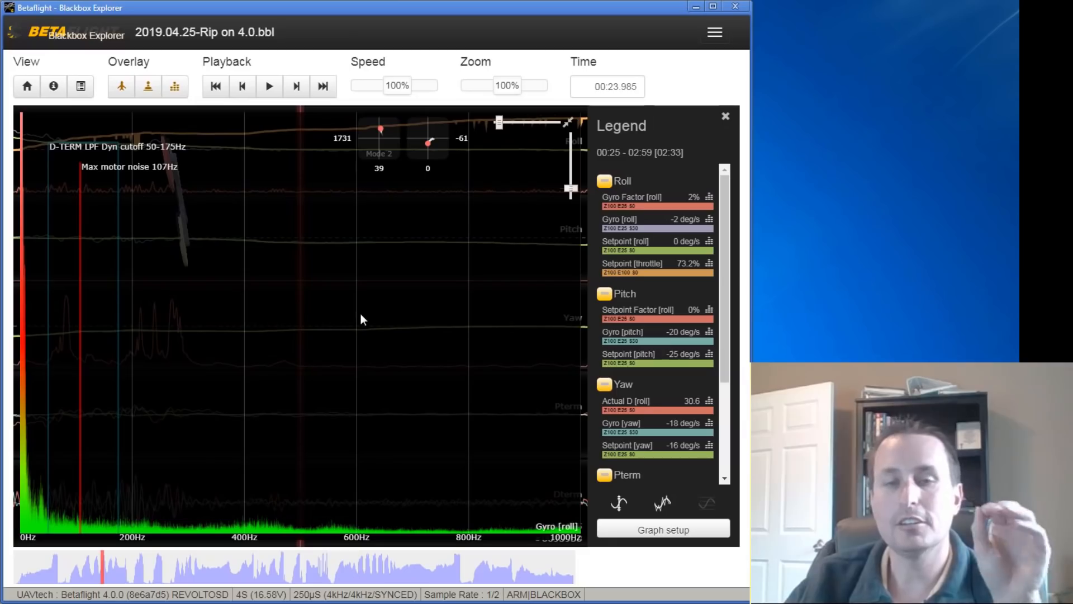
mouse_move(578, 283)
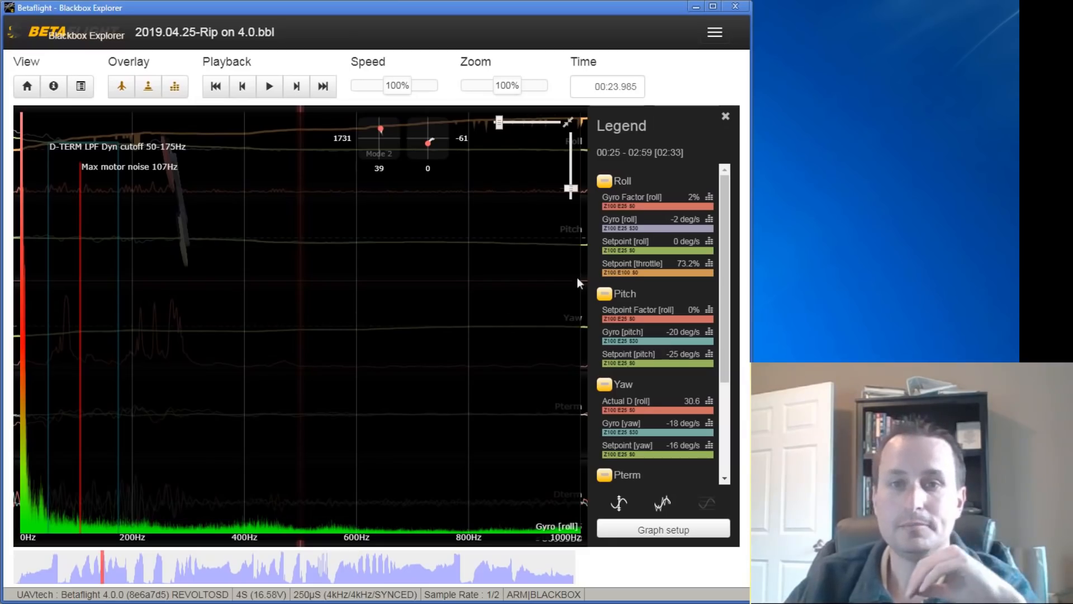
mouse_move(606, 425)
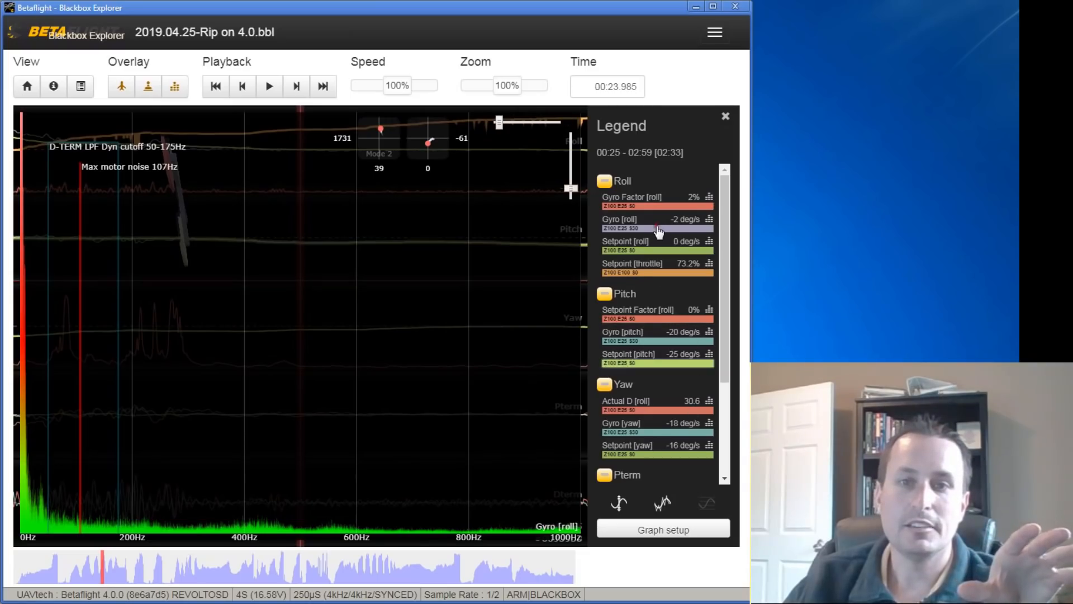
mouse_move(366, 528)
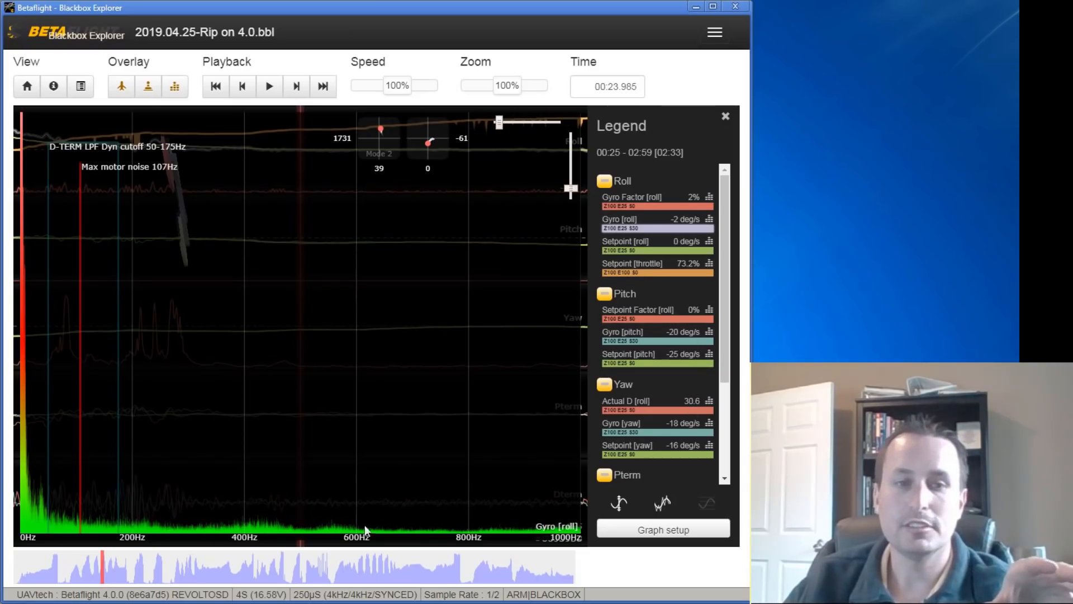
mouse_move(307, 522)
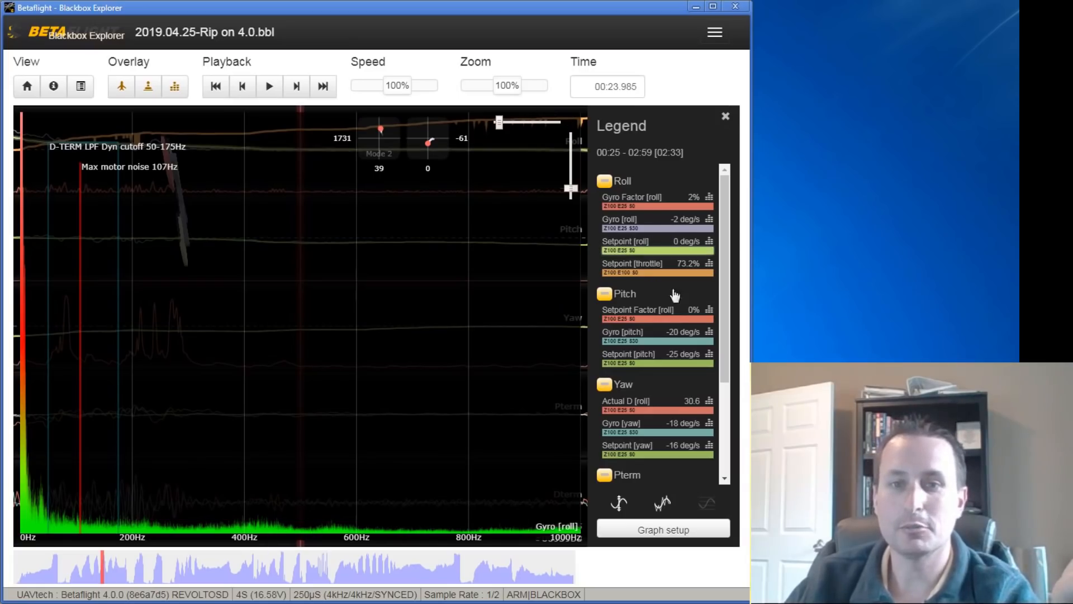
mouse_move(668, 440)
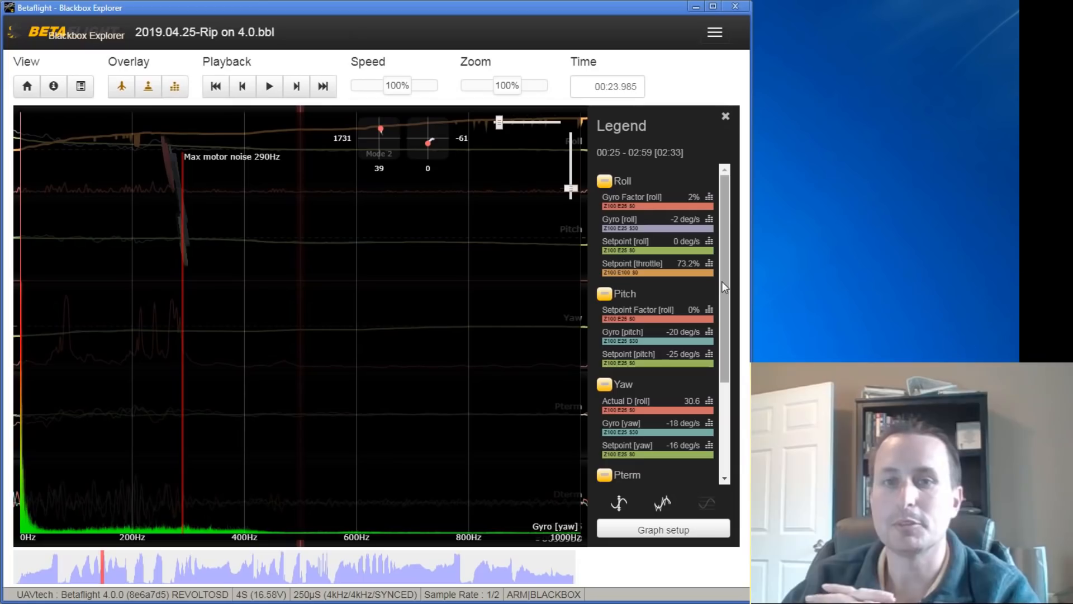
Step: Scroll through the log list to locate the 09-D_Min RPM-off flight log
scroll(down, 3)
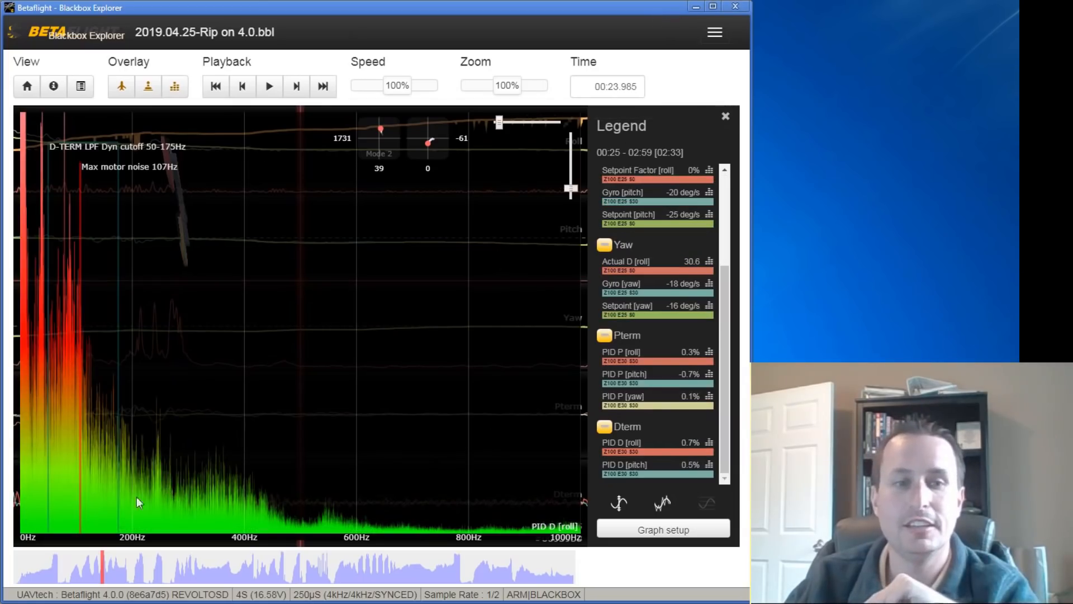
mouse_move(313, 529)
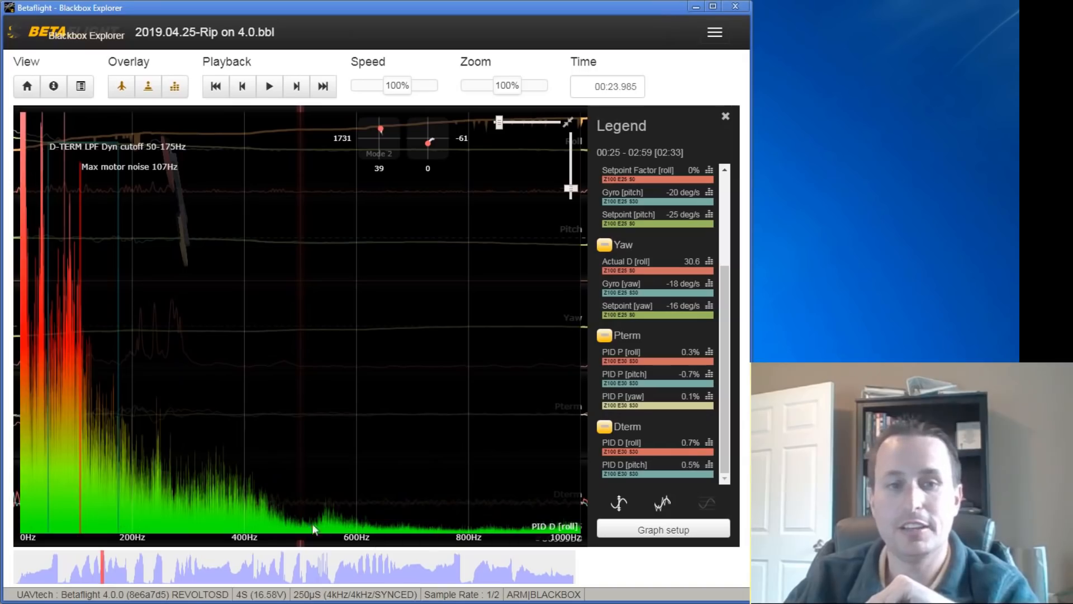
mouse_move(659, 455)
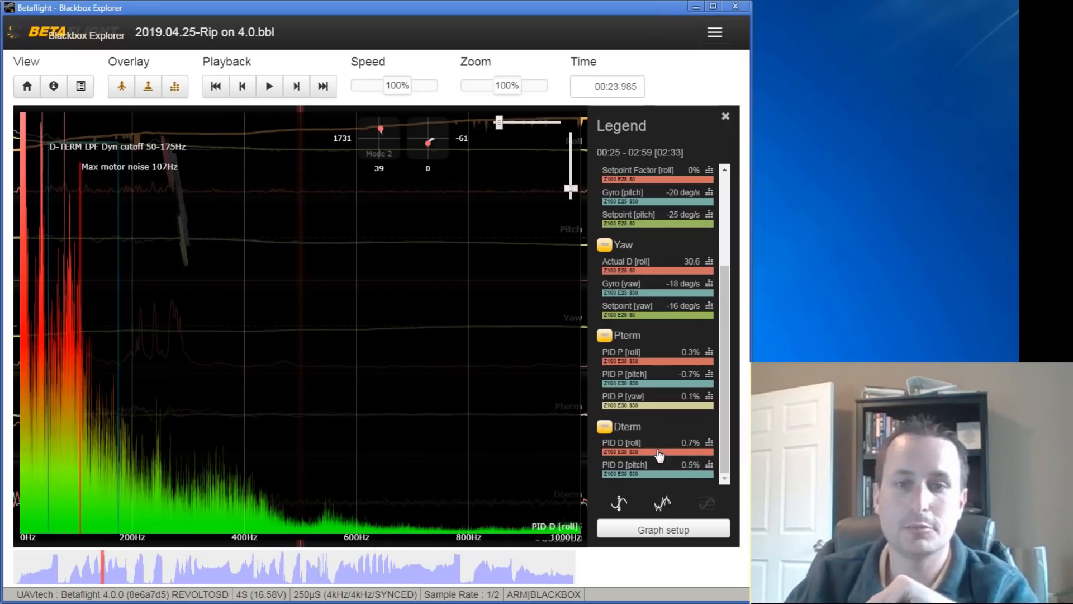
mouse_move(728, 193)
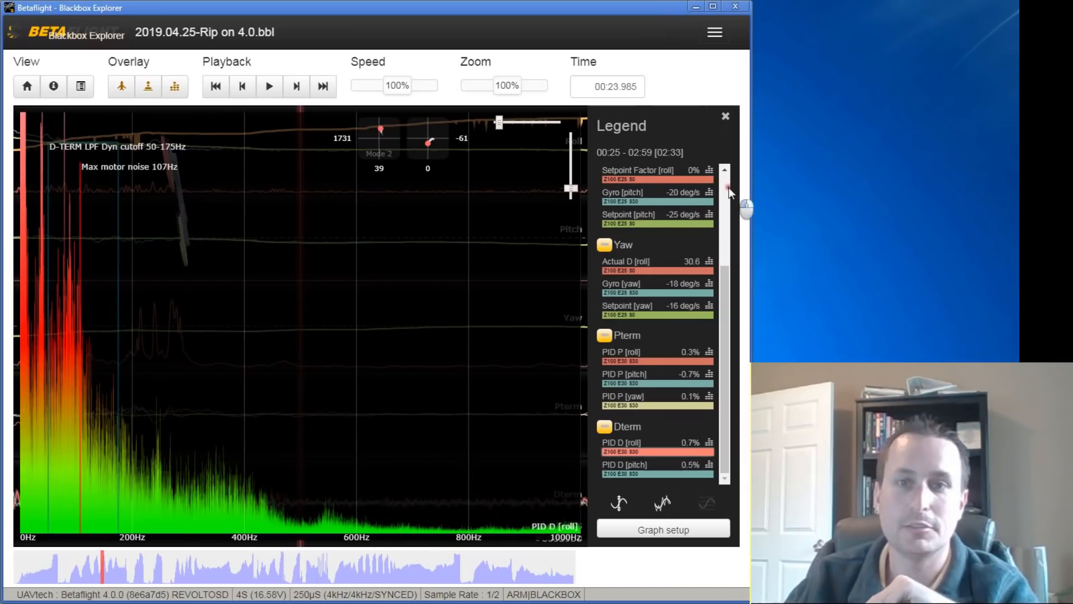
scroll(up, 3)
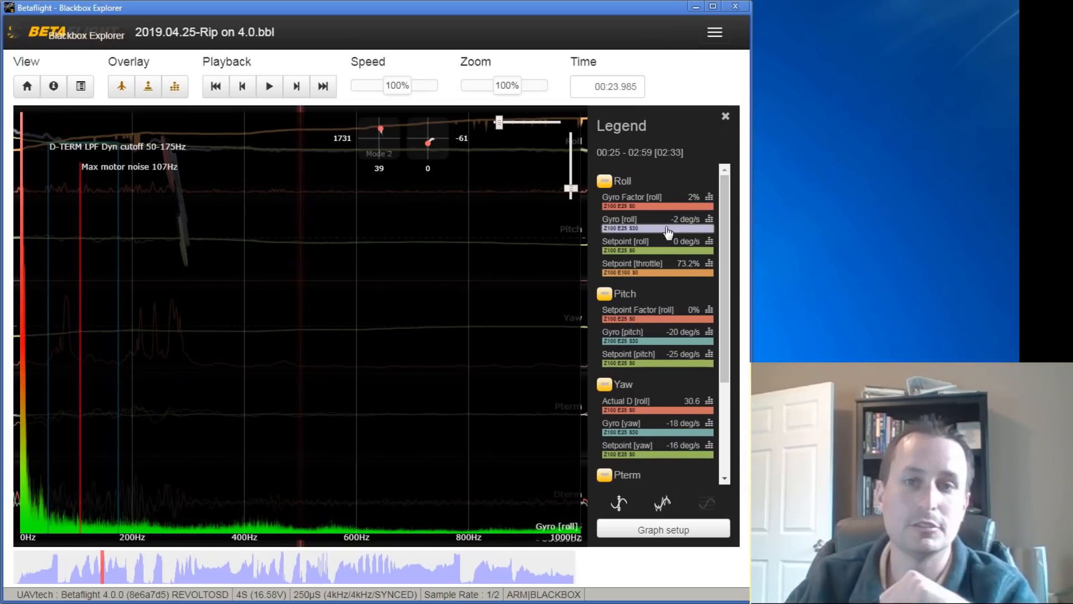
scroll(down, 3)
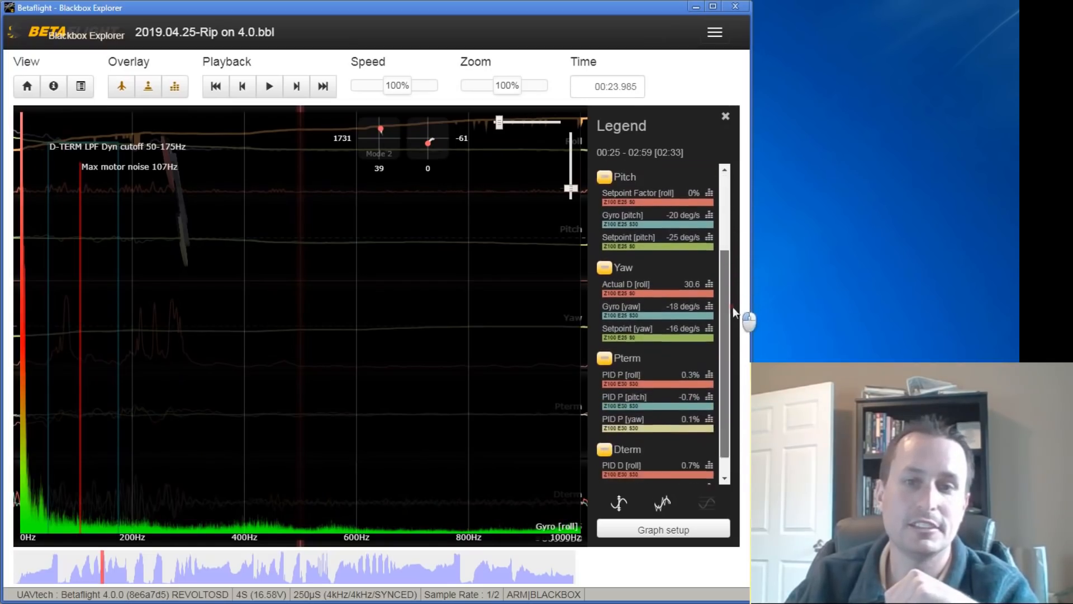
scroll(down, 3)
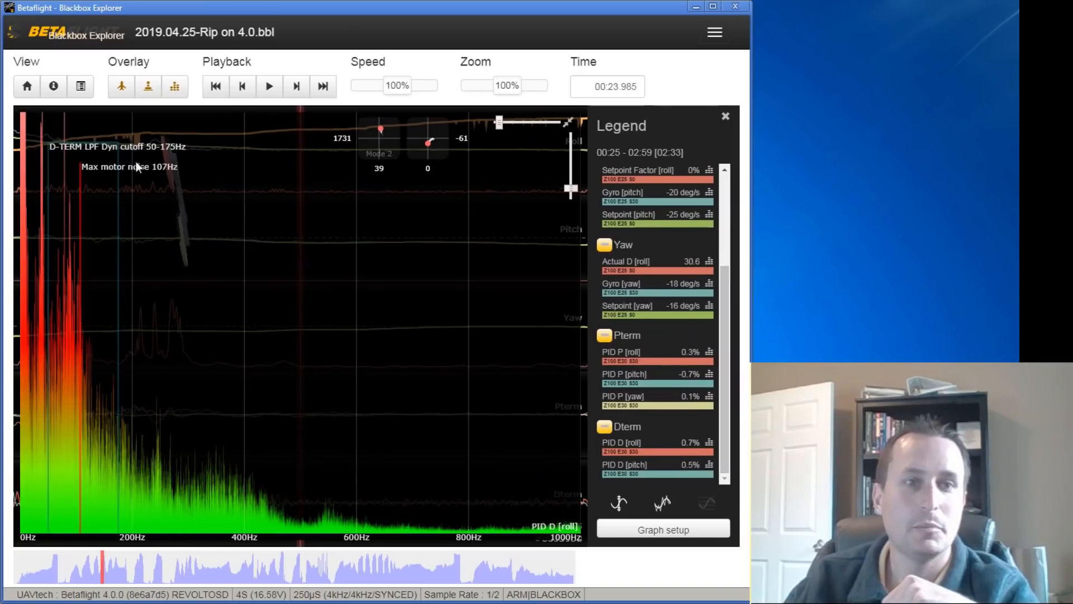
mouse_move(157, 172)
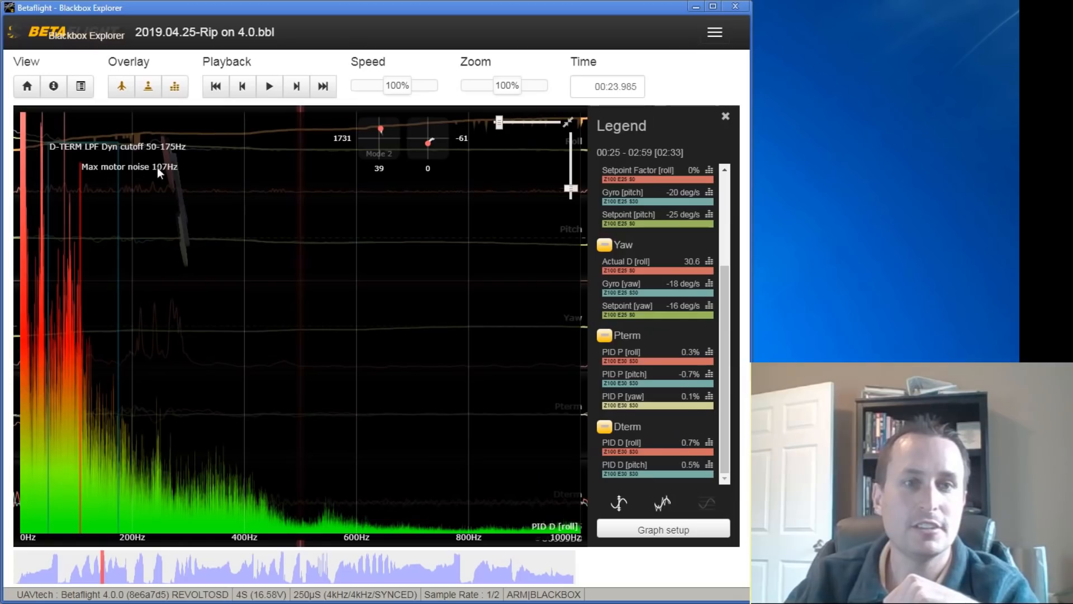
mouse_move(68, 304)
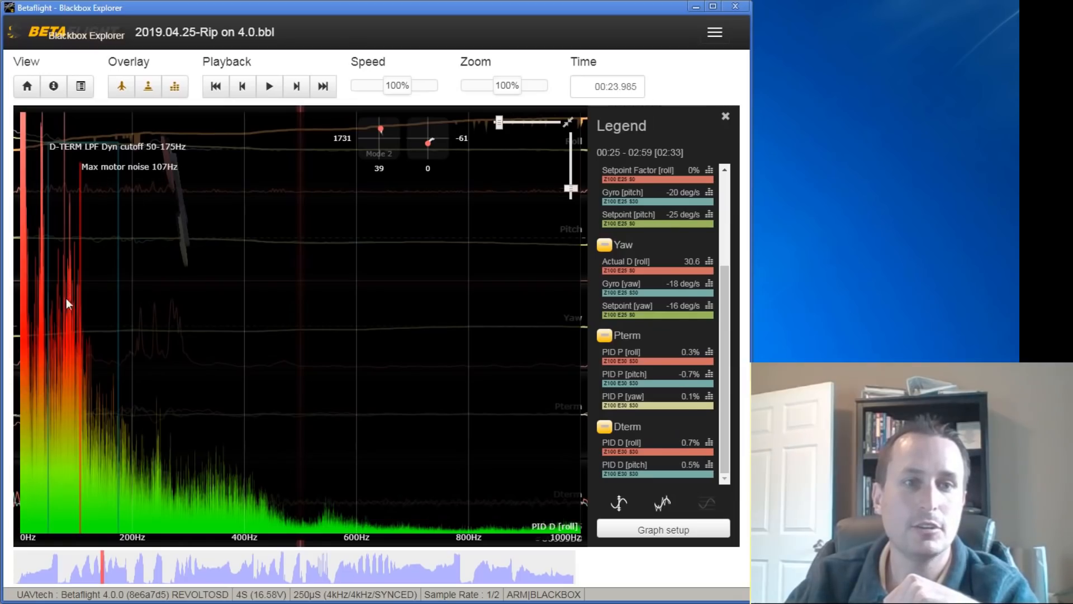
mouse_move(78, 327)
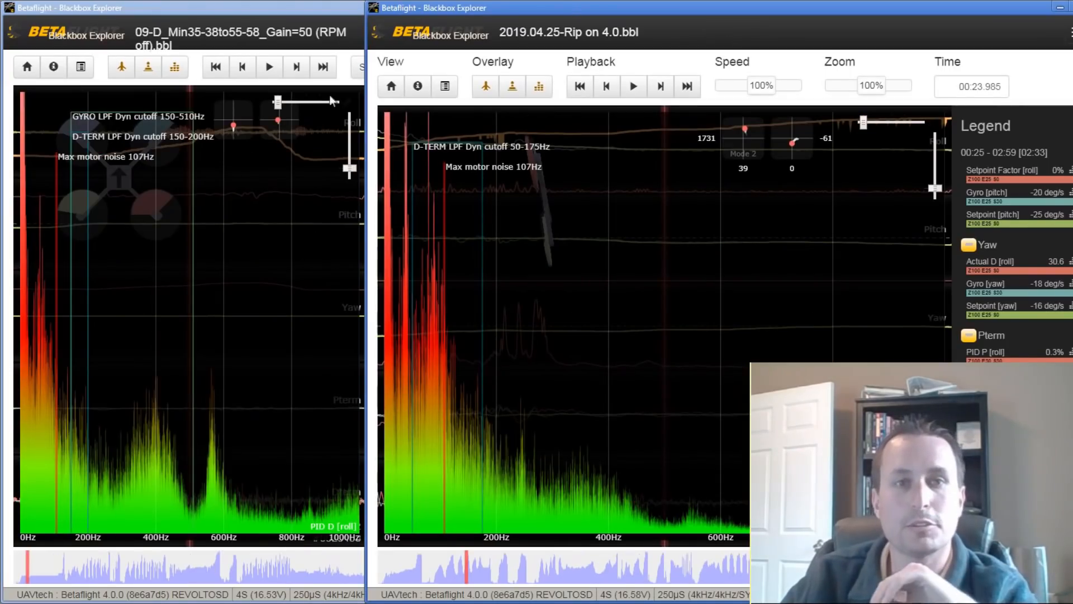
Step: Bring the RPM-off log window forward to read its D-term spectrum legend
click(174, 66)
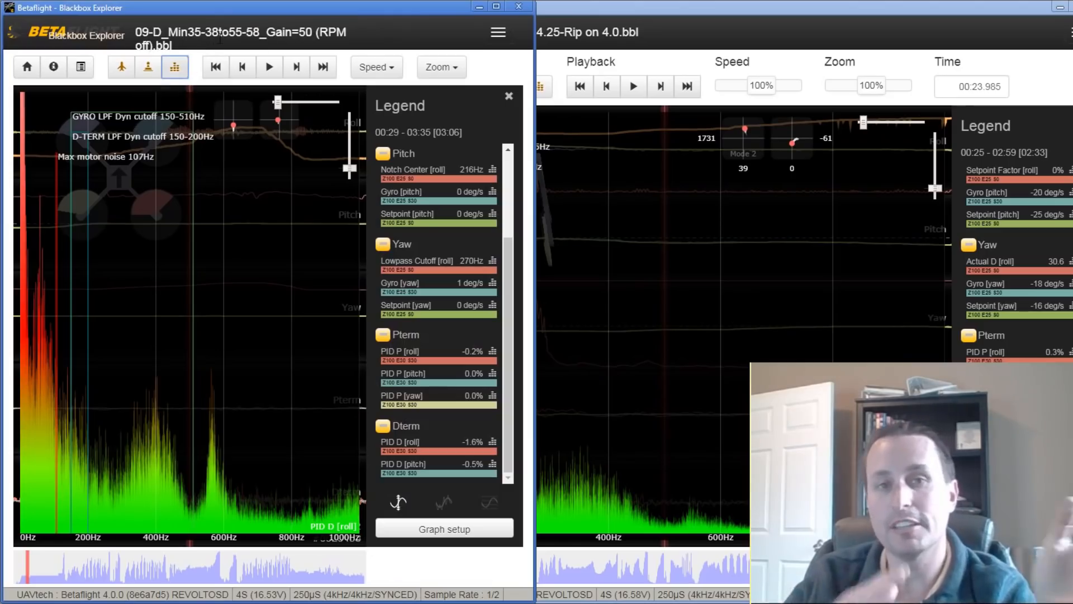
mouse_move(136, 441)
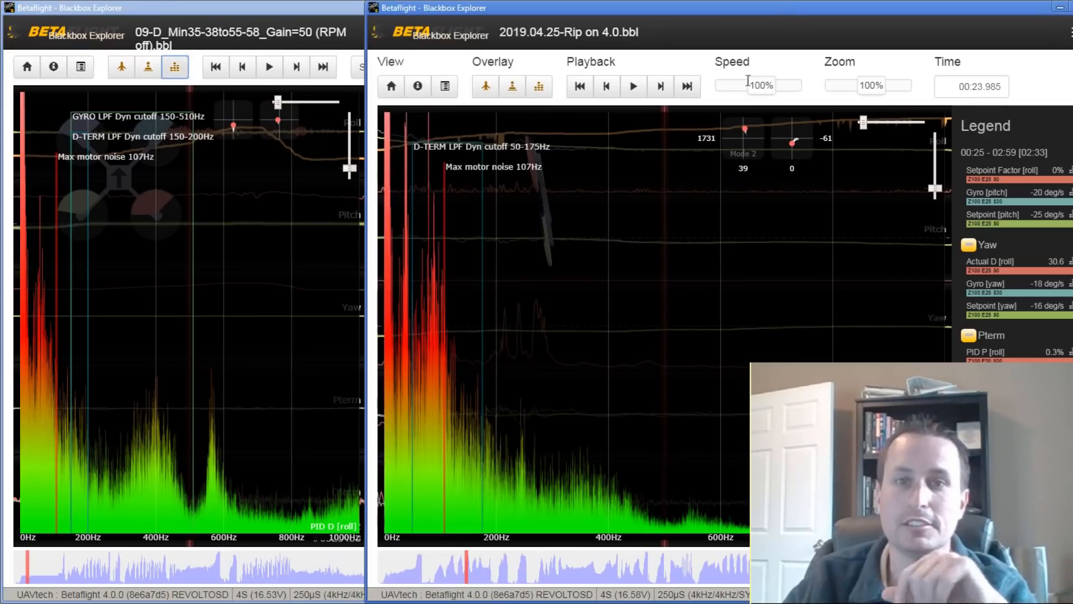
mouse_move(603, 461)
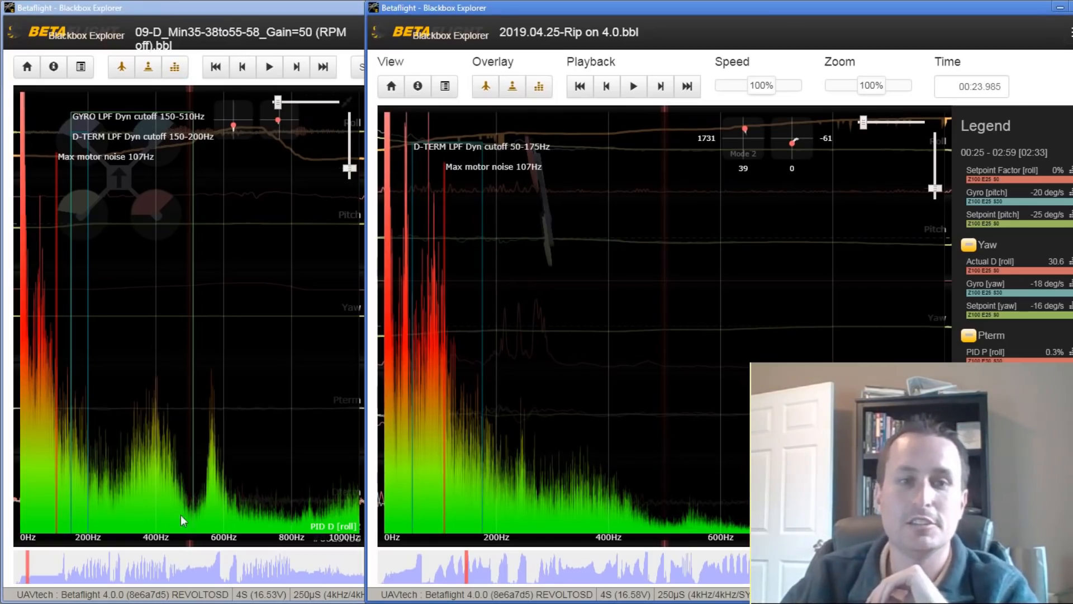
mouse_move(145, 237)
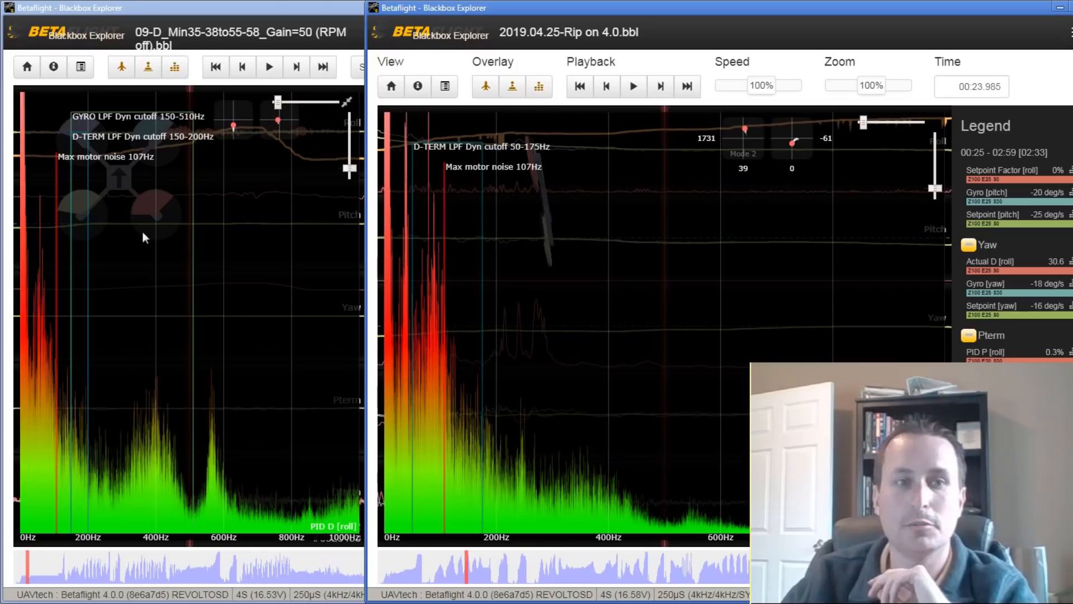
mouse_move(480, 178)
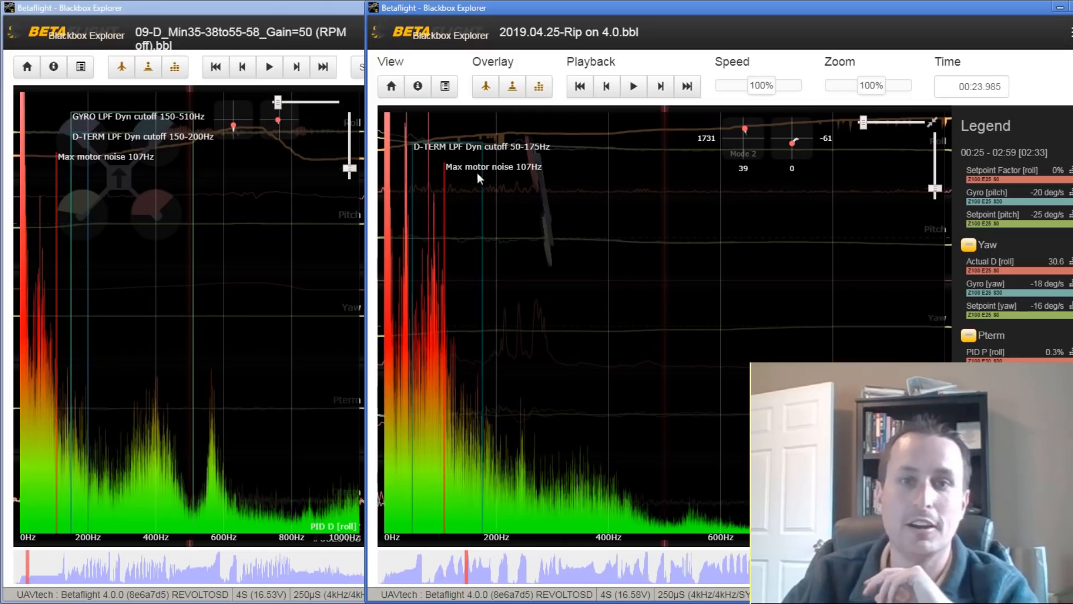
mouse_move(55, 348)
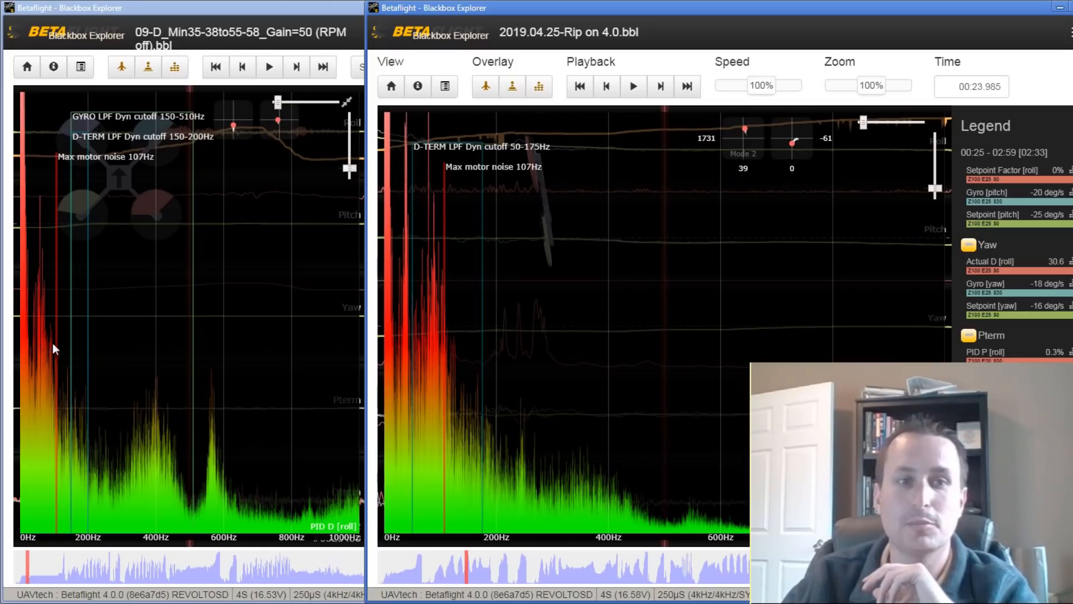
mouse_move(140, 141)
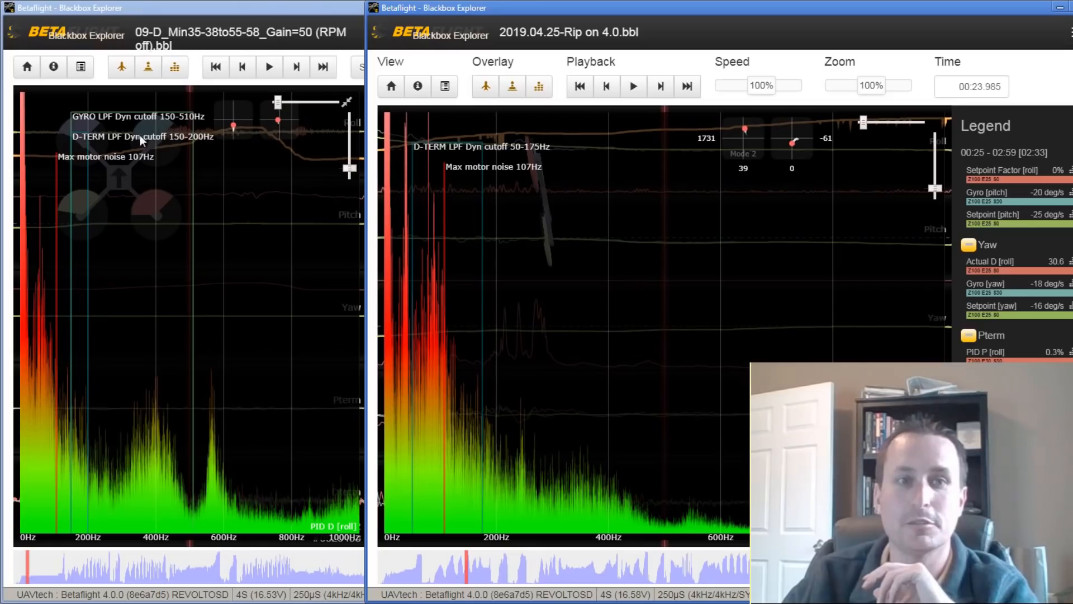
mouse_move(62, 232)
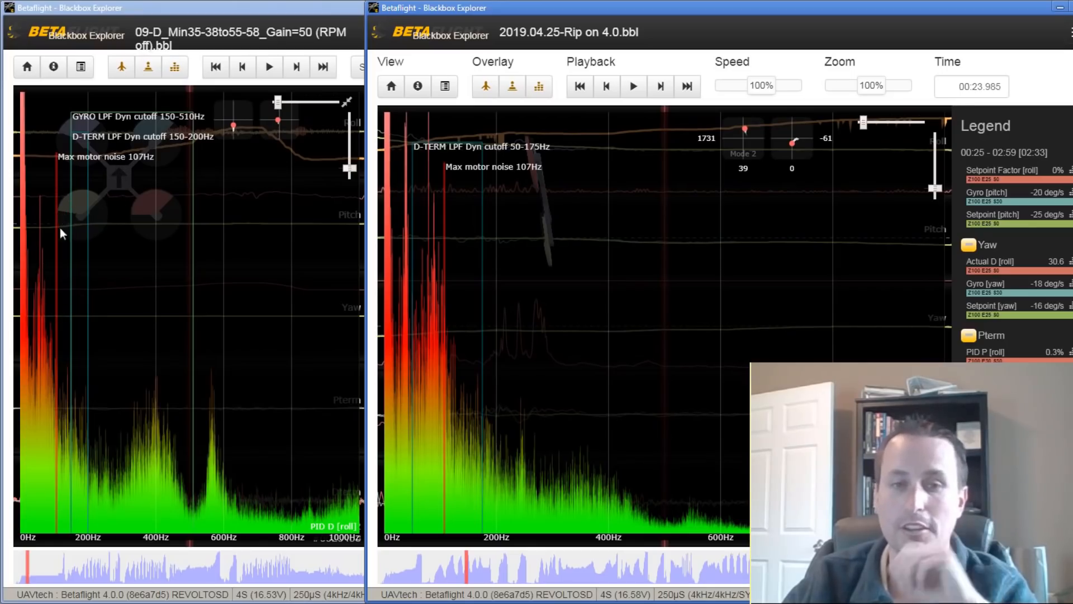
mouse_move(132, 484)
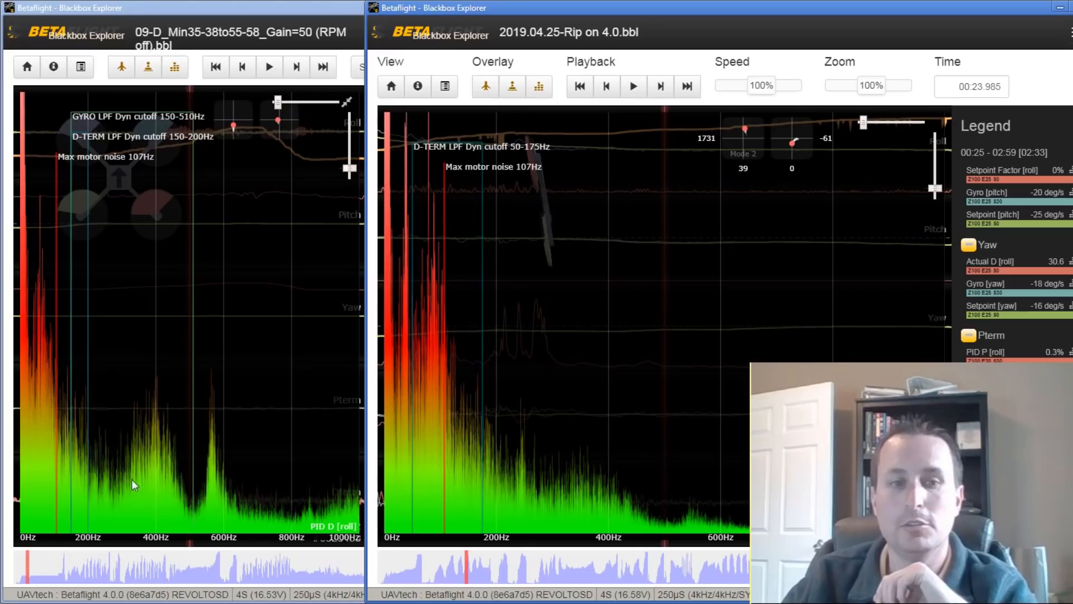
mouse_move(490, 457)
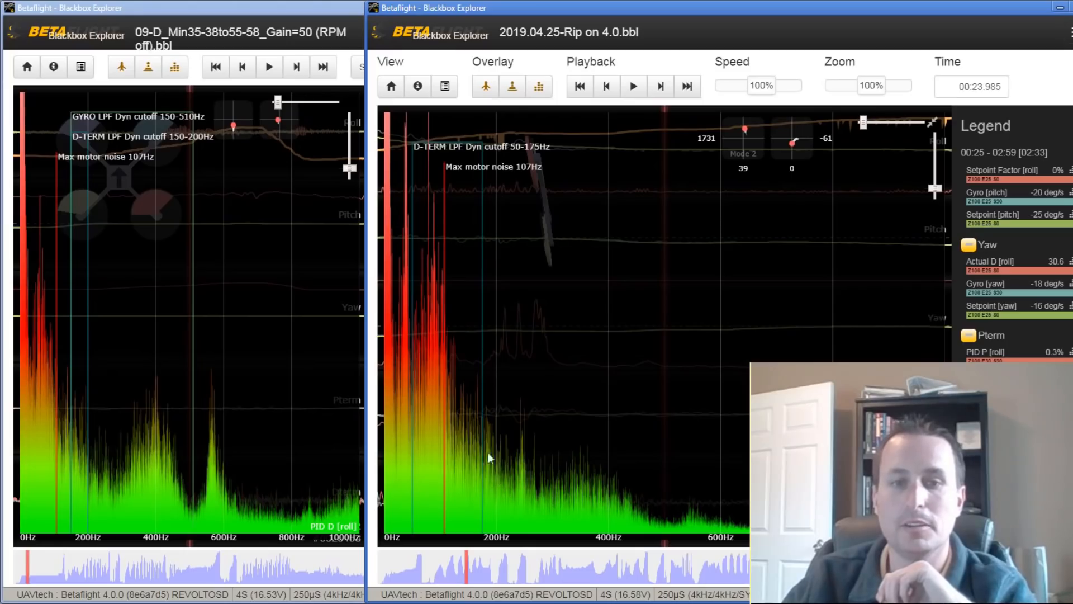
mouse_move(610, 512)
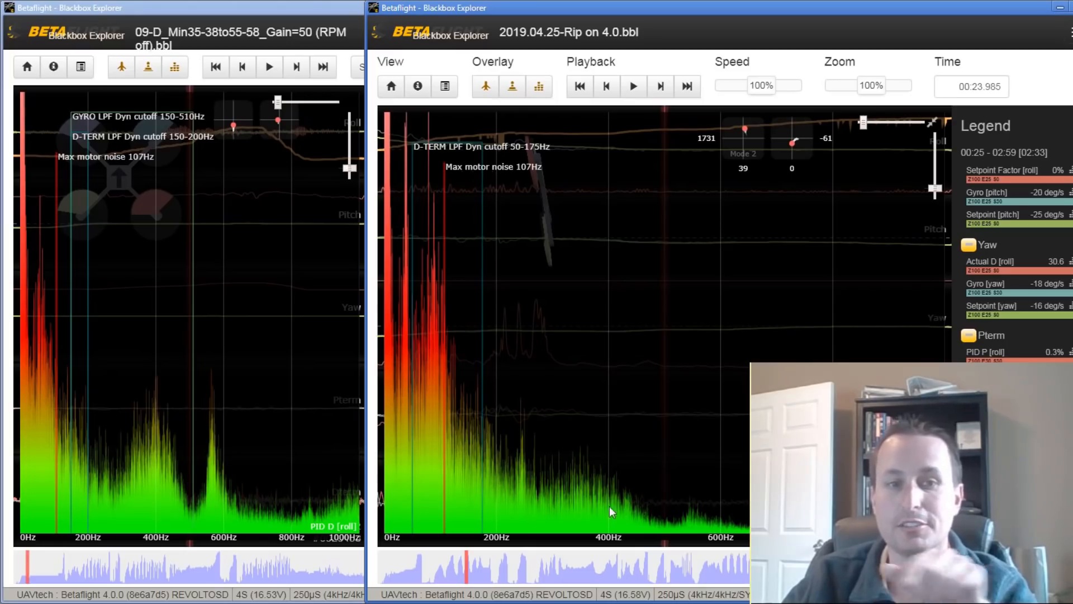
mouse_move(602, 500)
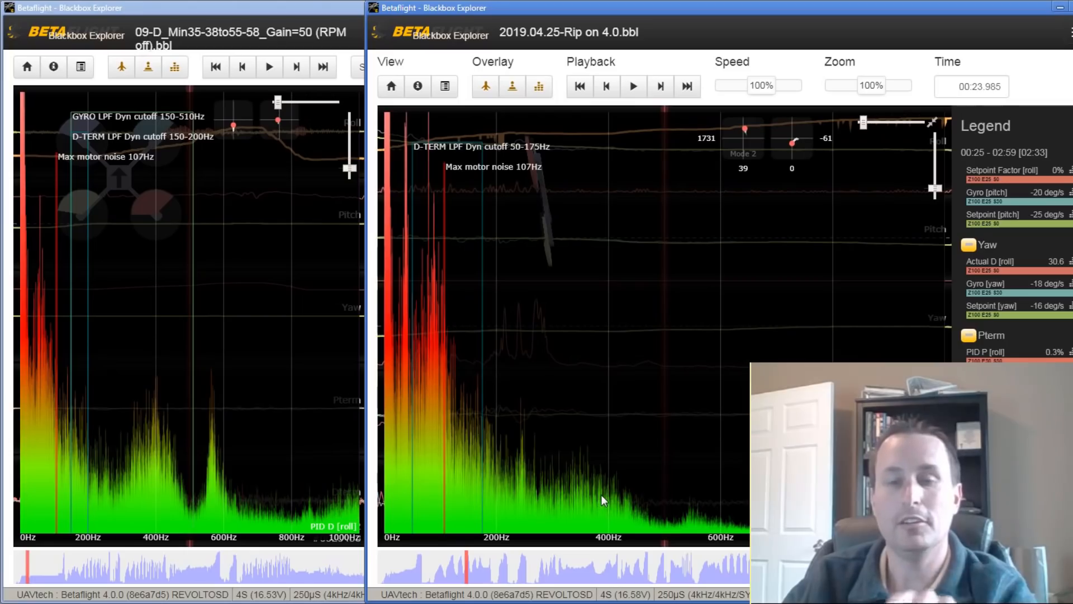
mouse_move(845, 25)
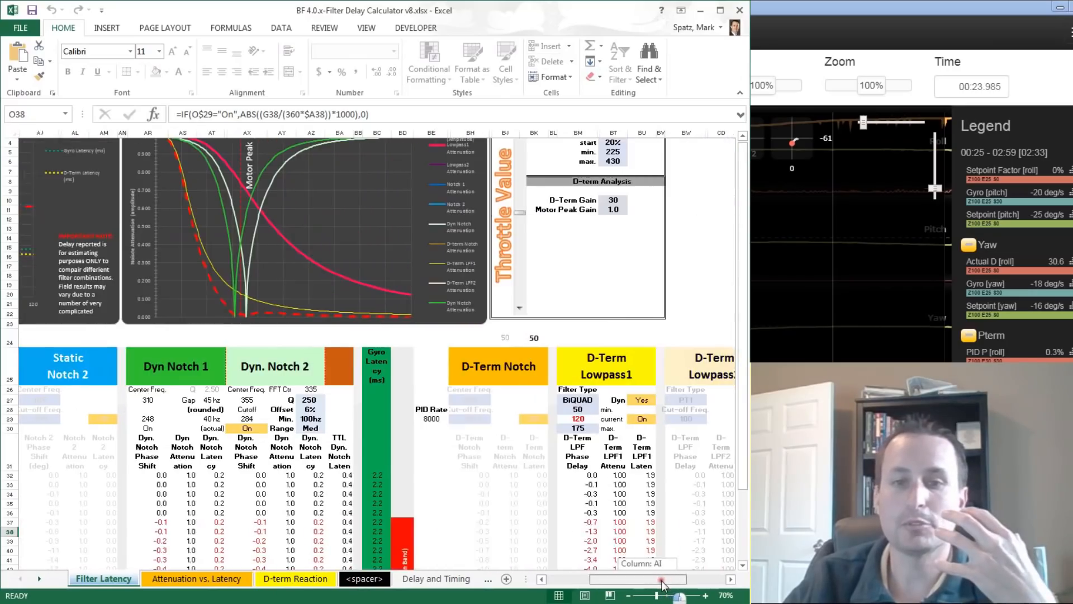
Step: Scroll across the Filter Latency sheet to the D-Term Lowpass 1 and dynamic notch columns
scroll(right, 3)
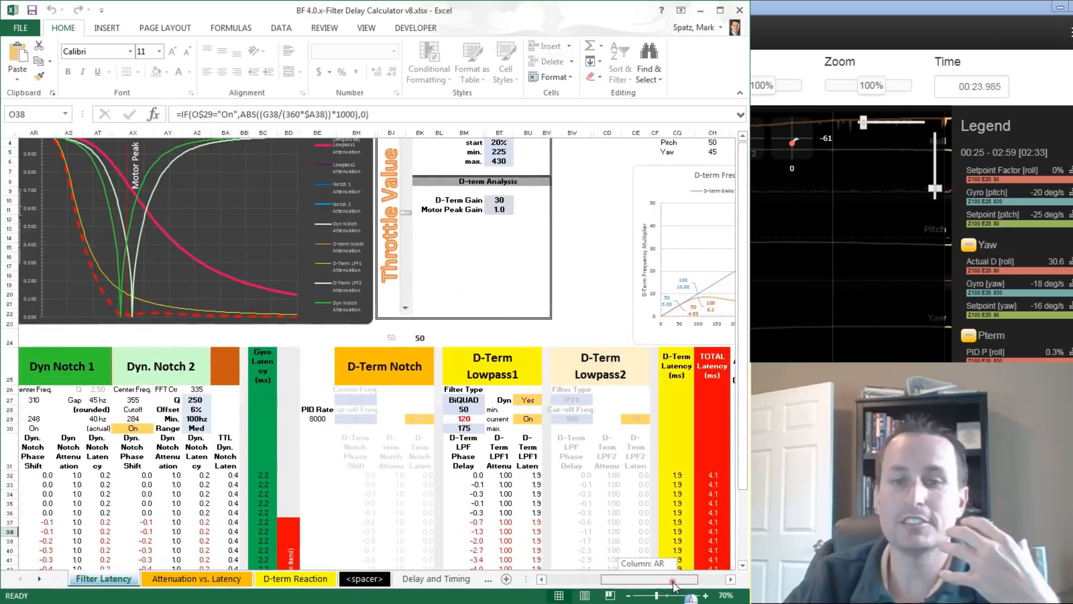
scroll(left, 3)
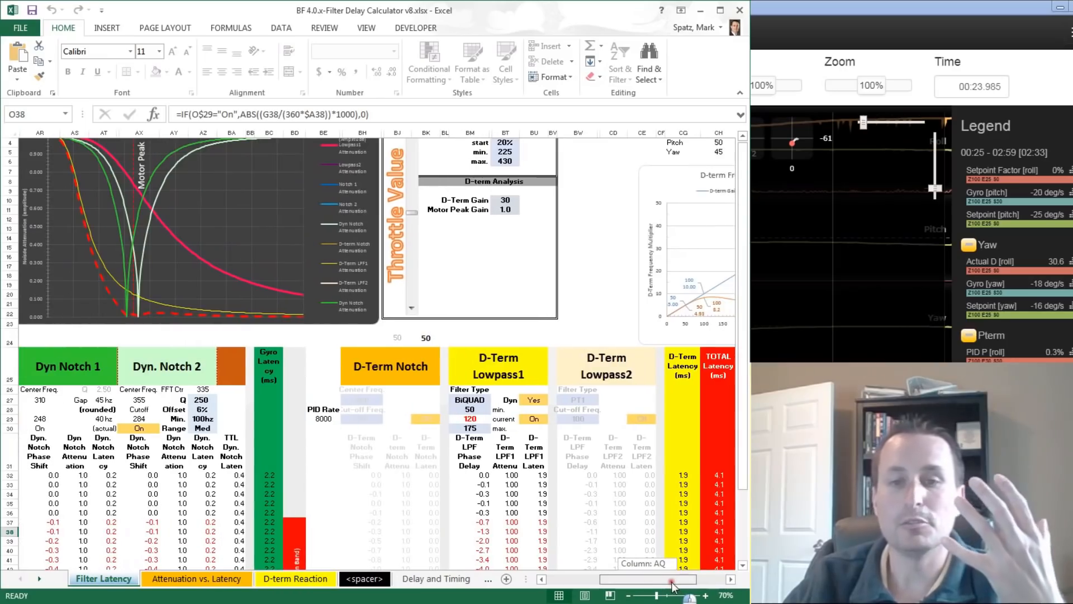
scroll(left, 3)
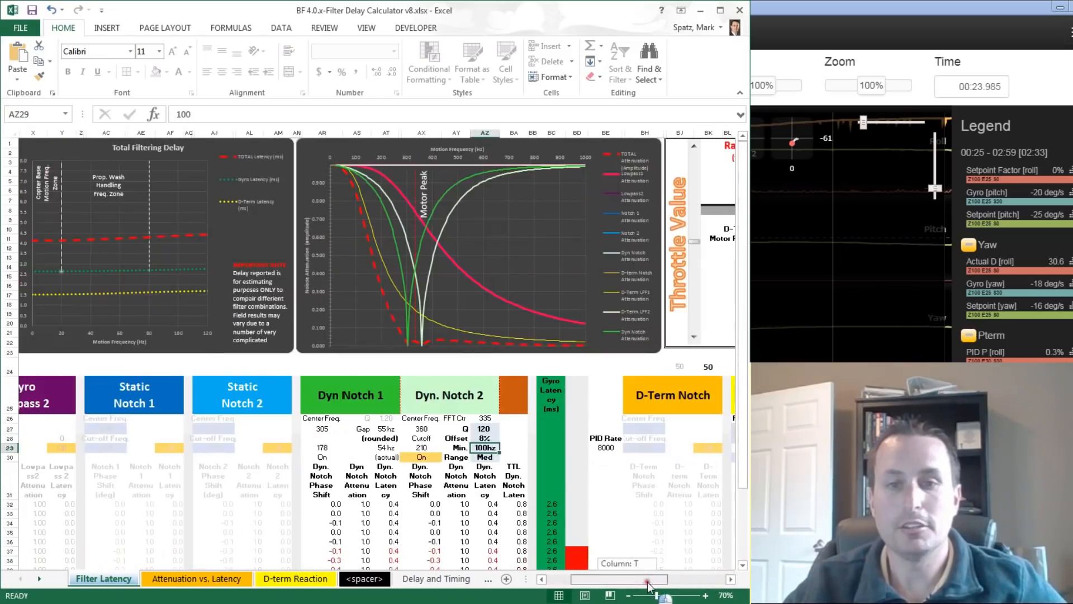
scroll(right, 3)
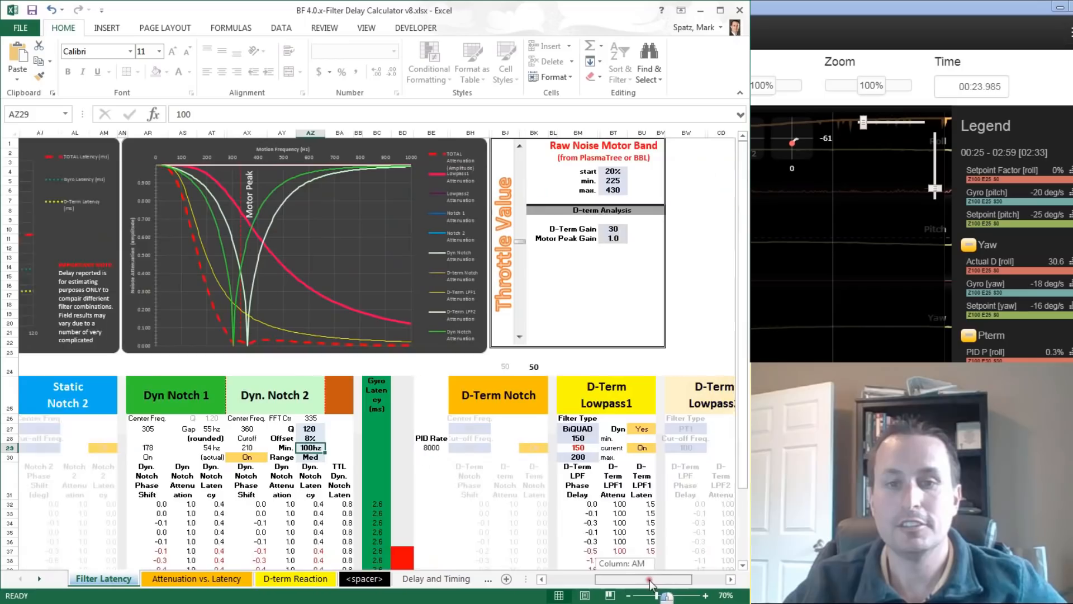
scroll(right, 3)
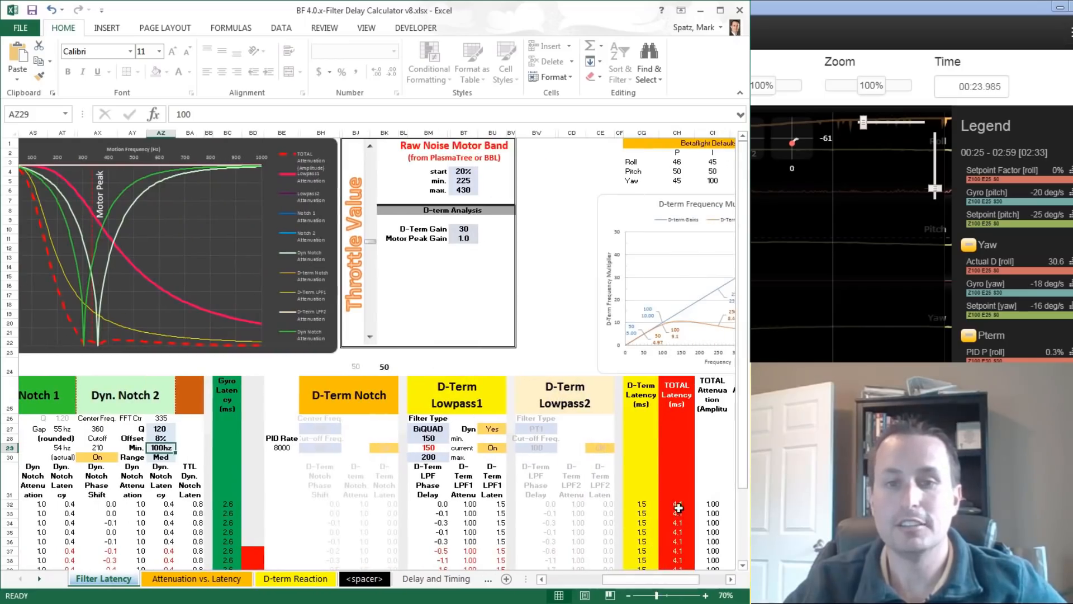
mouse_move(386, 253)
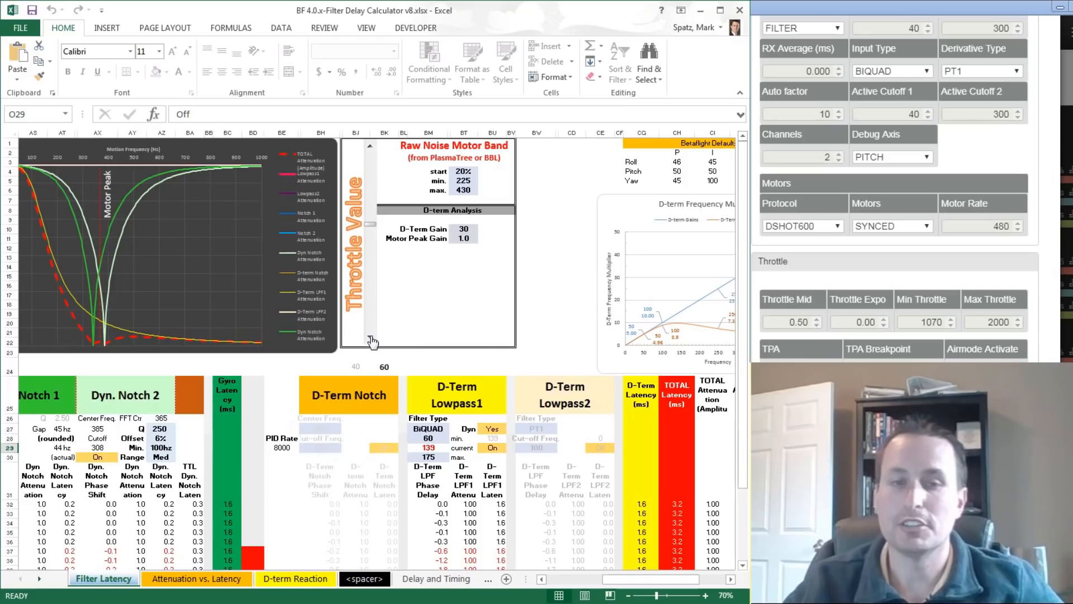
Step: Drop throttle to zero and set the D-term Lowpass 1 maximum cutoff to 200 Hz
click(370, 338)
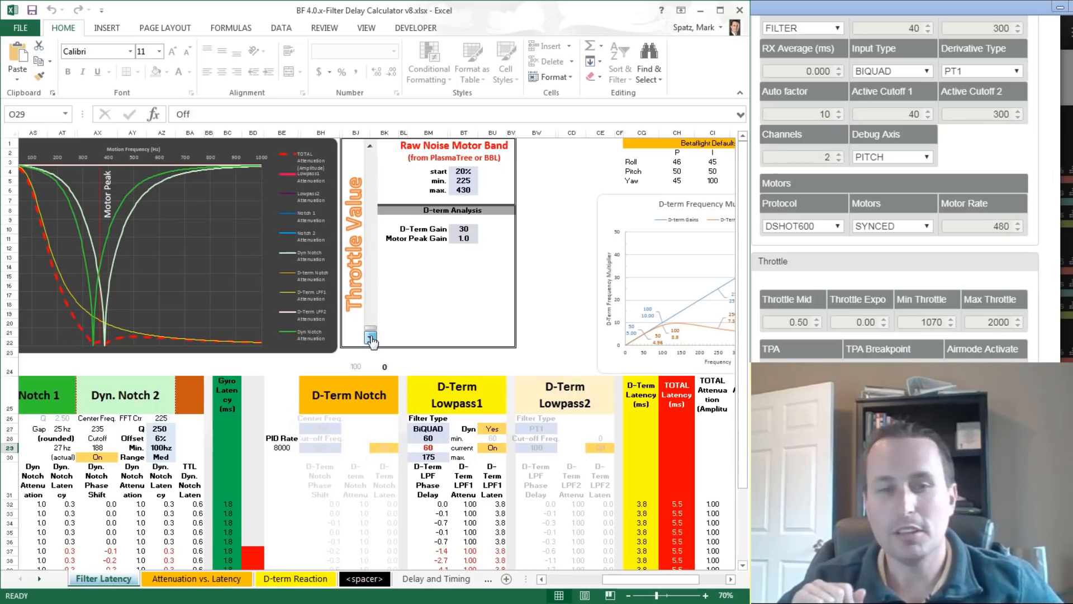
click(424, 456)
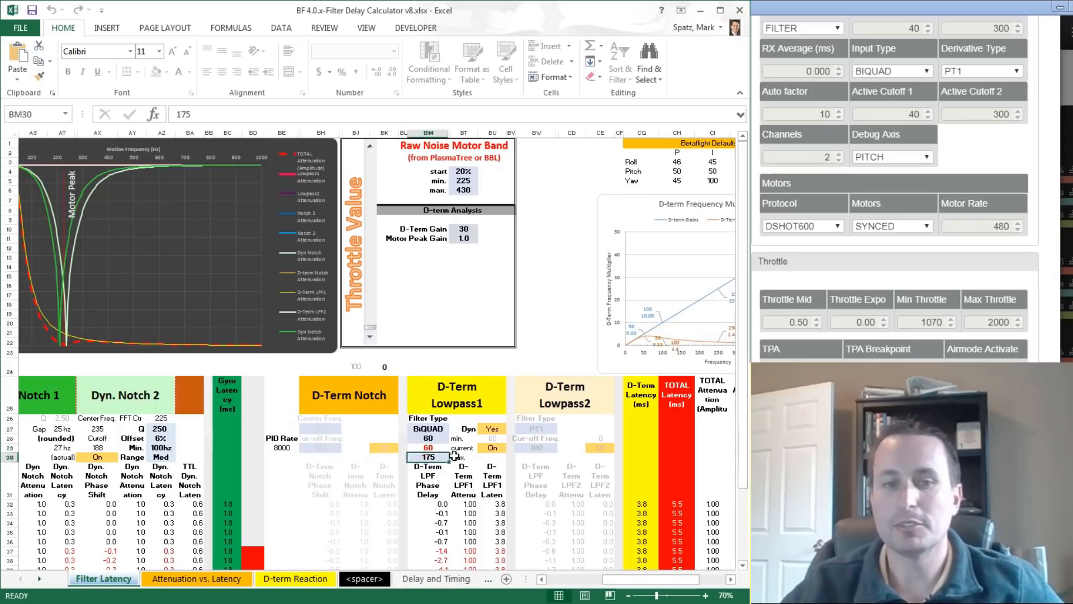
click(425, 476)
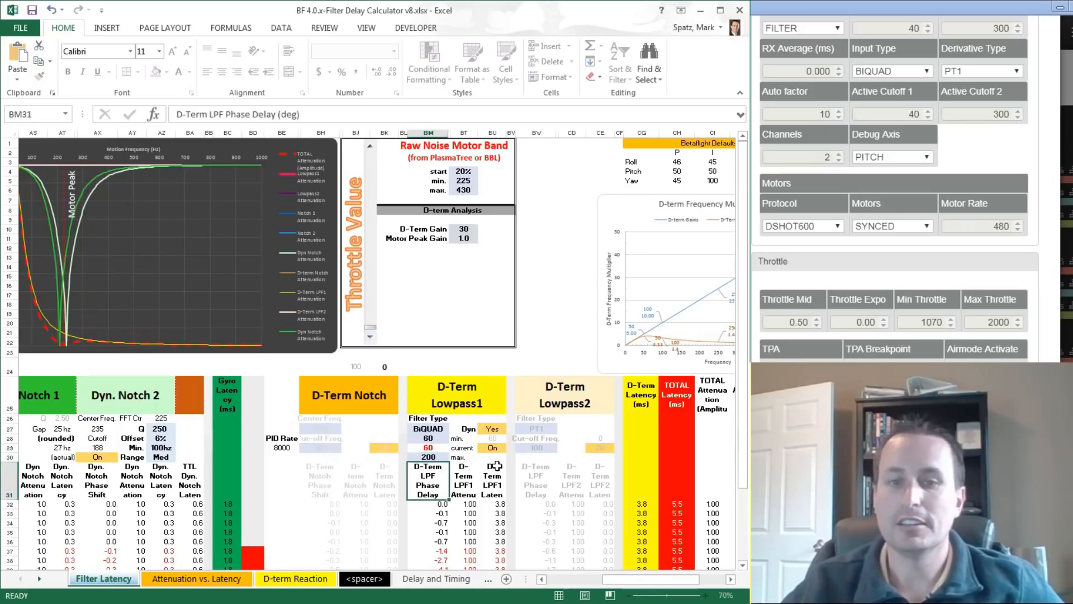
mouse_move(371, 230)
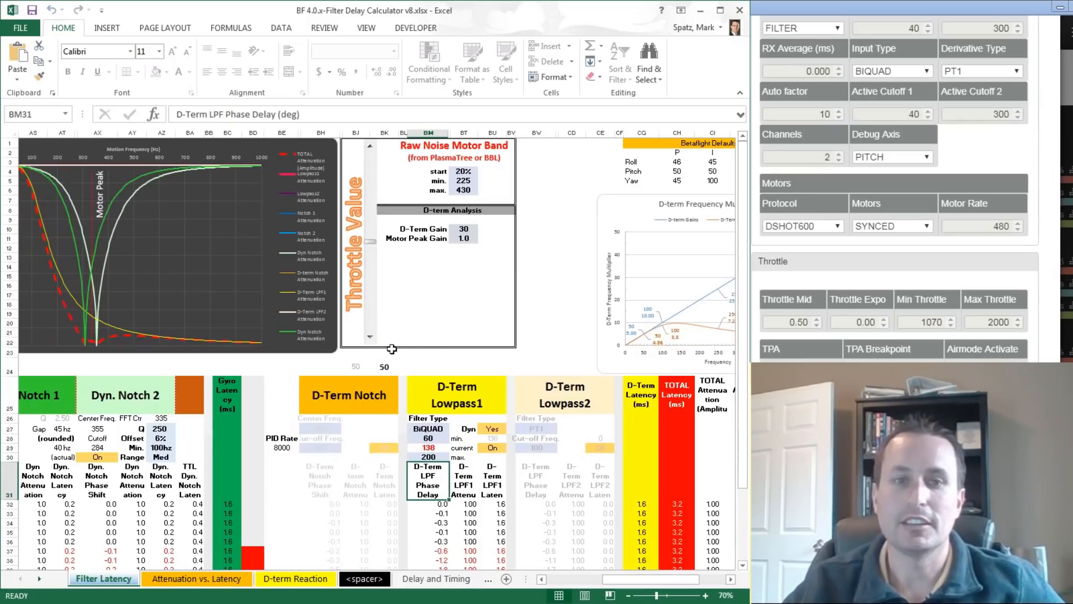
mouse_move(559, 210)
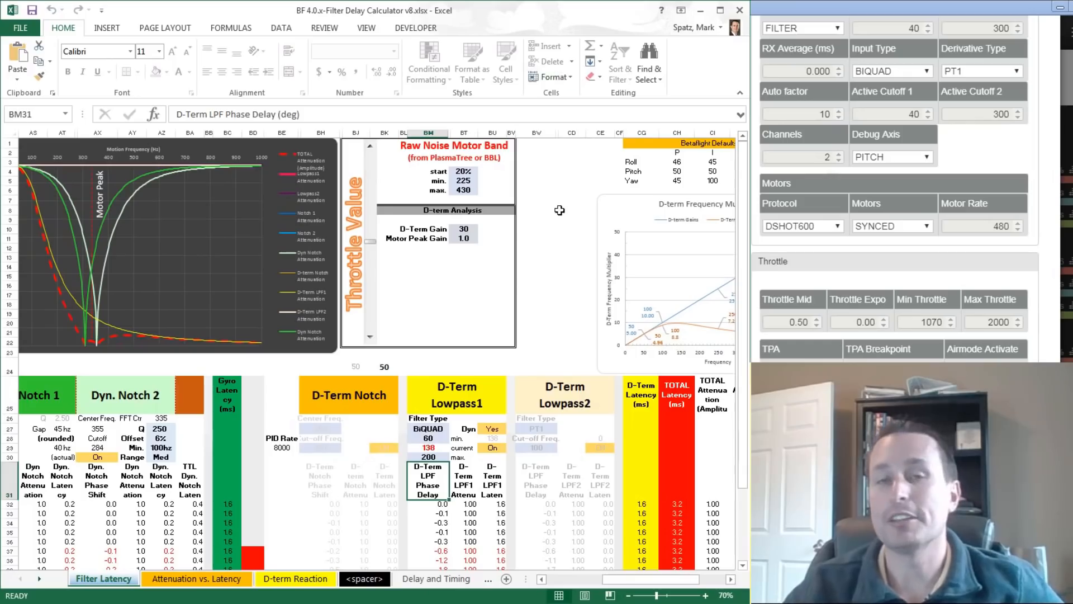